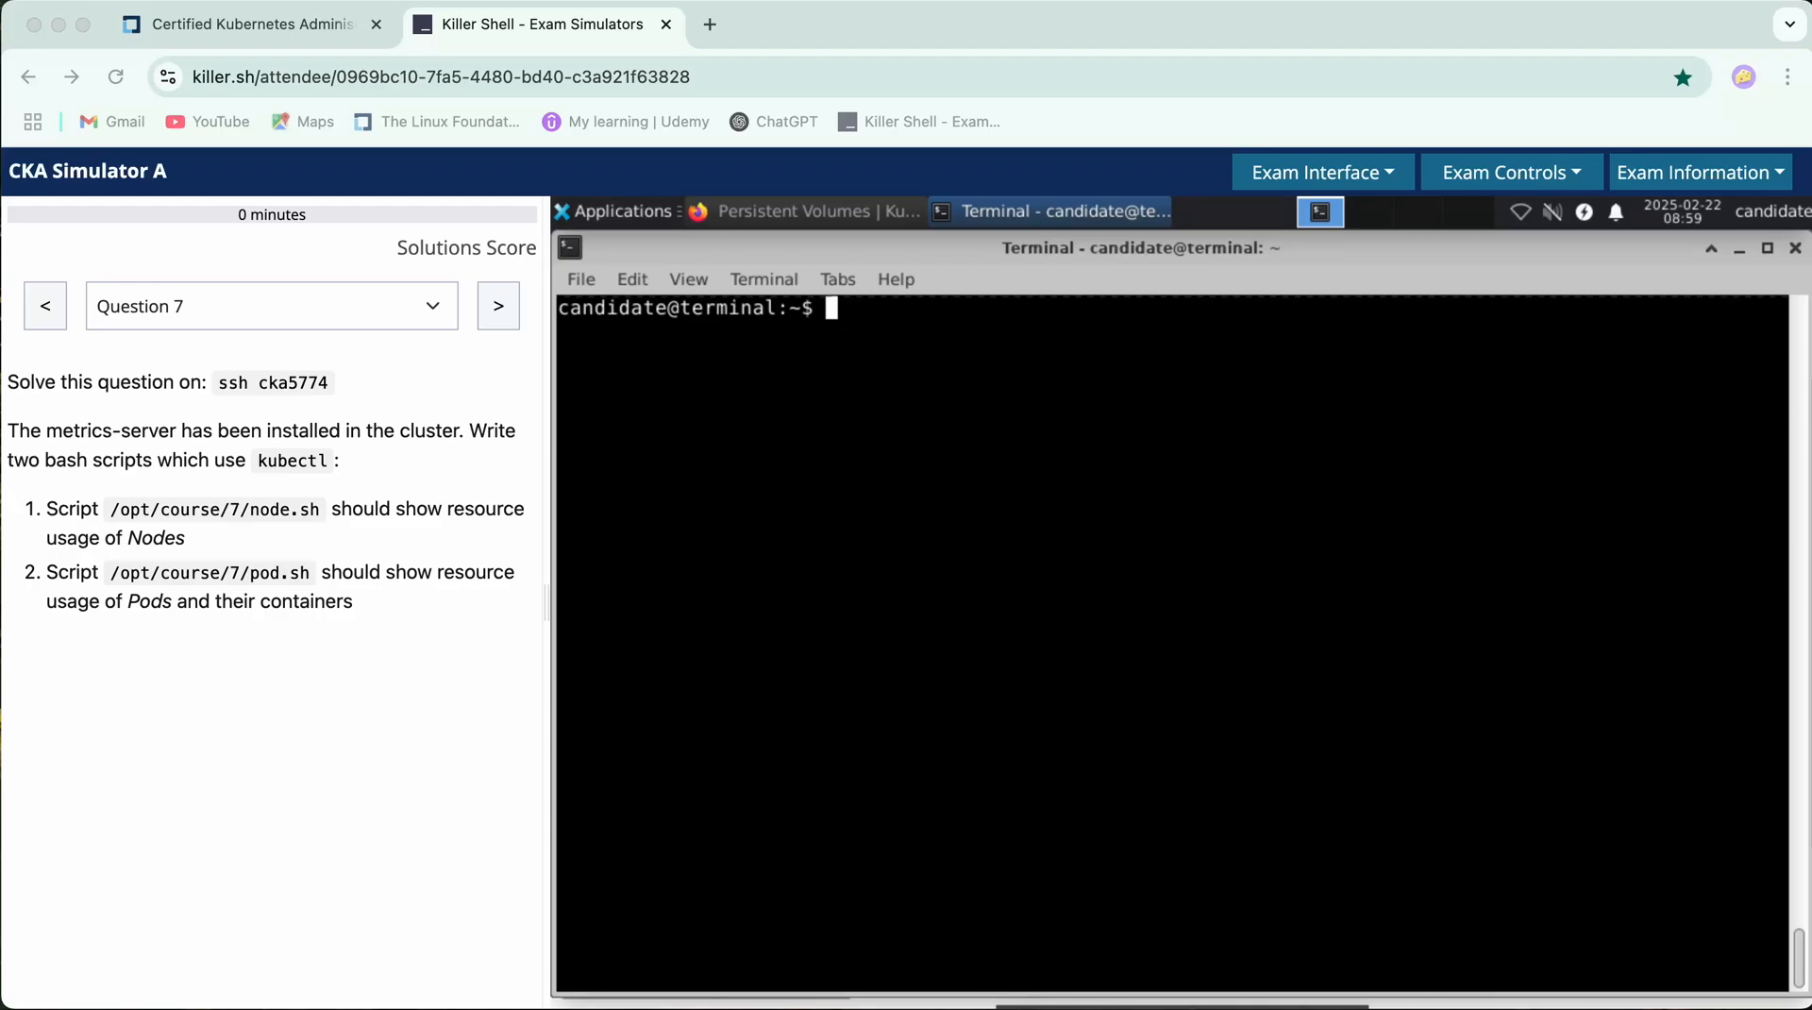
mouse_move(810, 595)
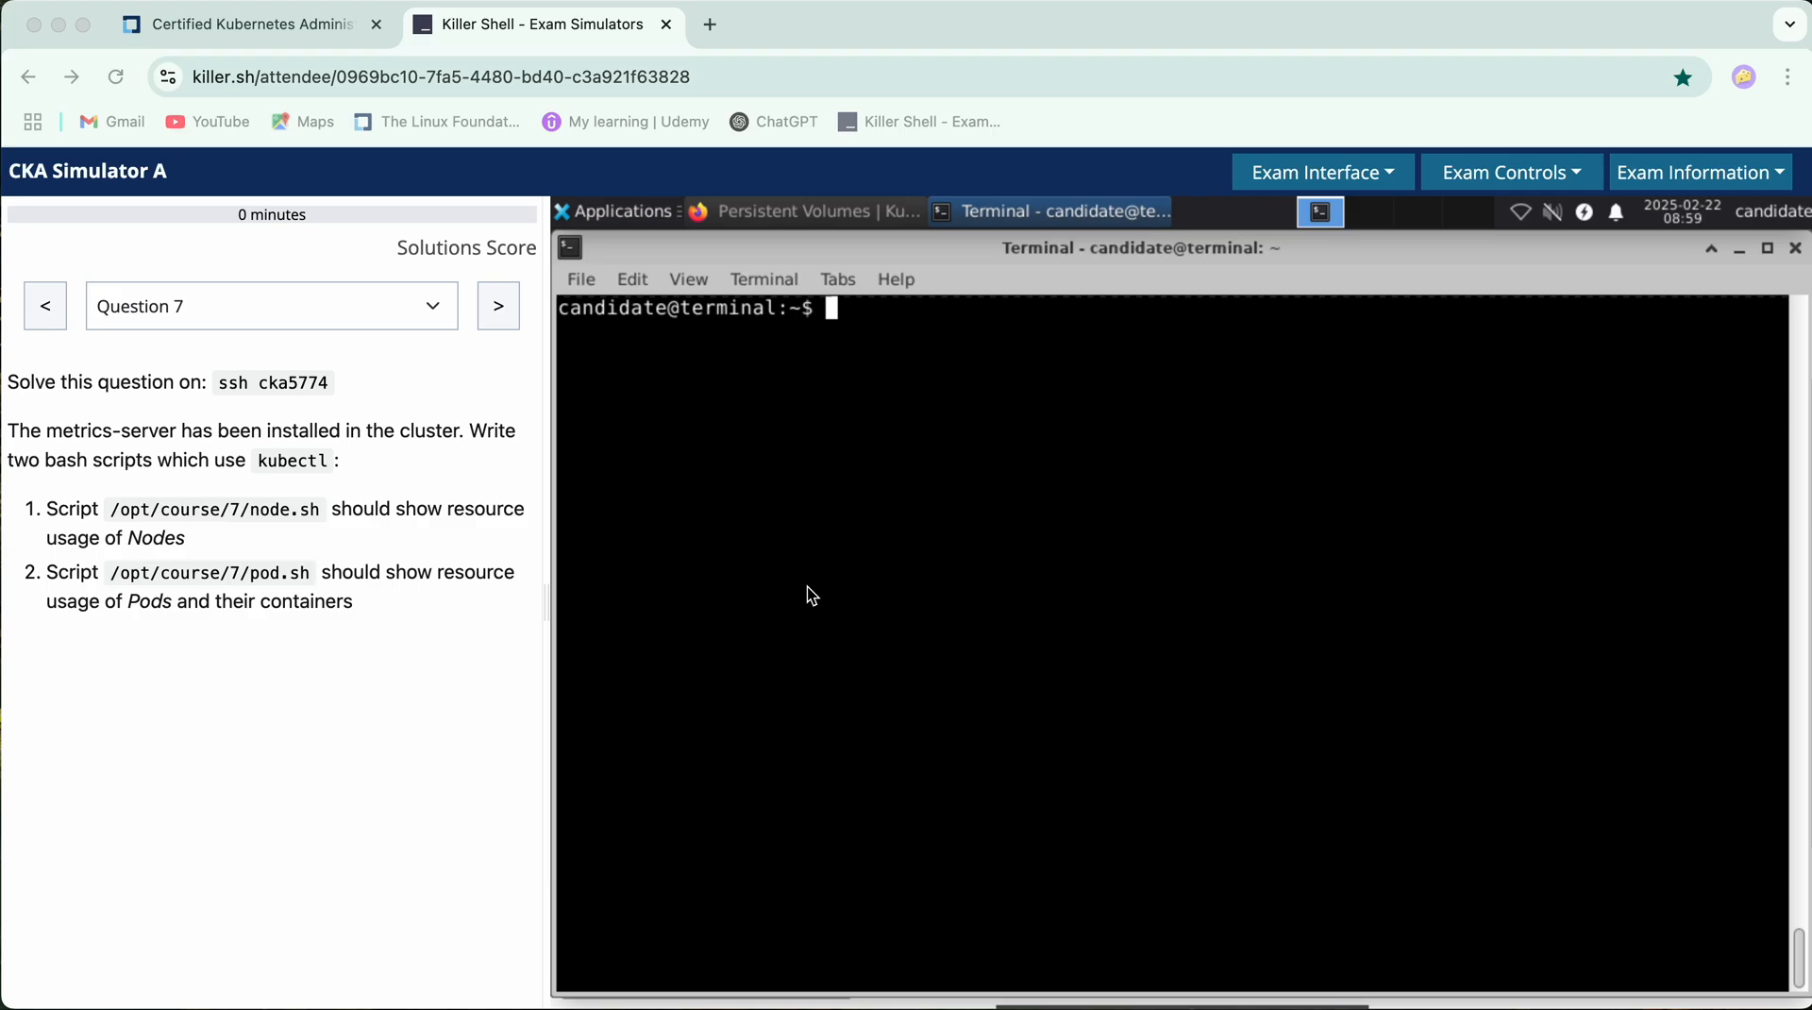
mouse_move(487, 565)
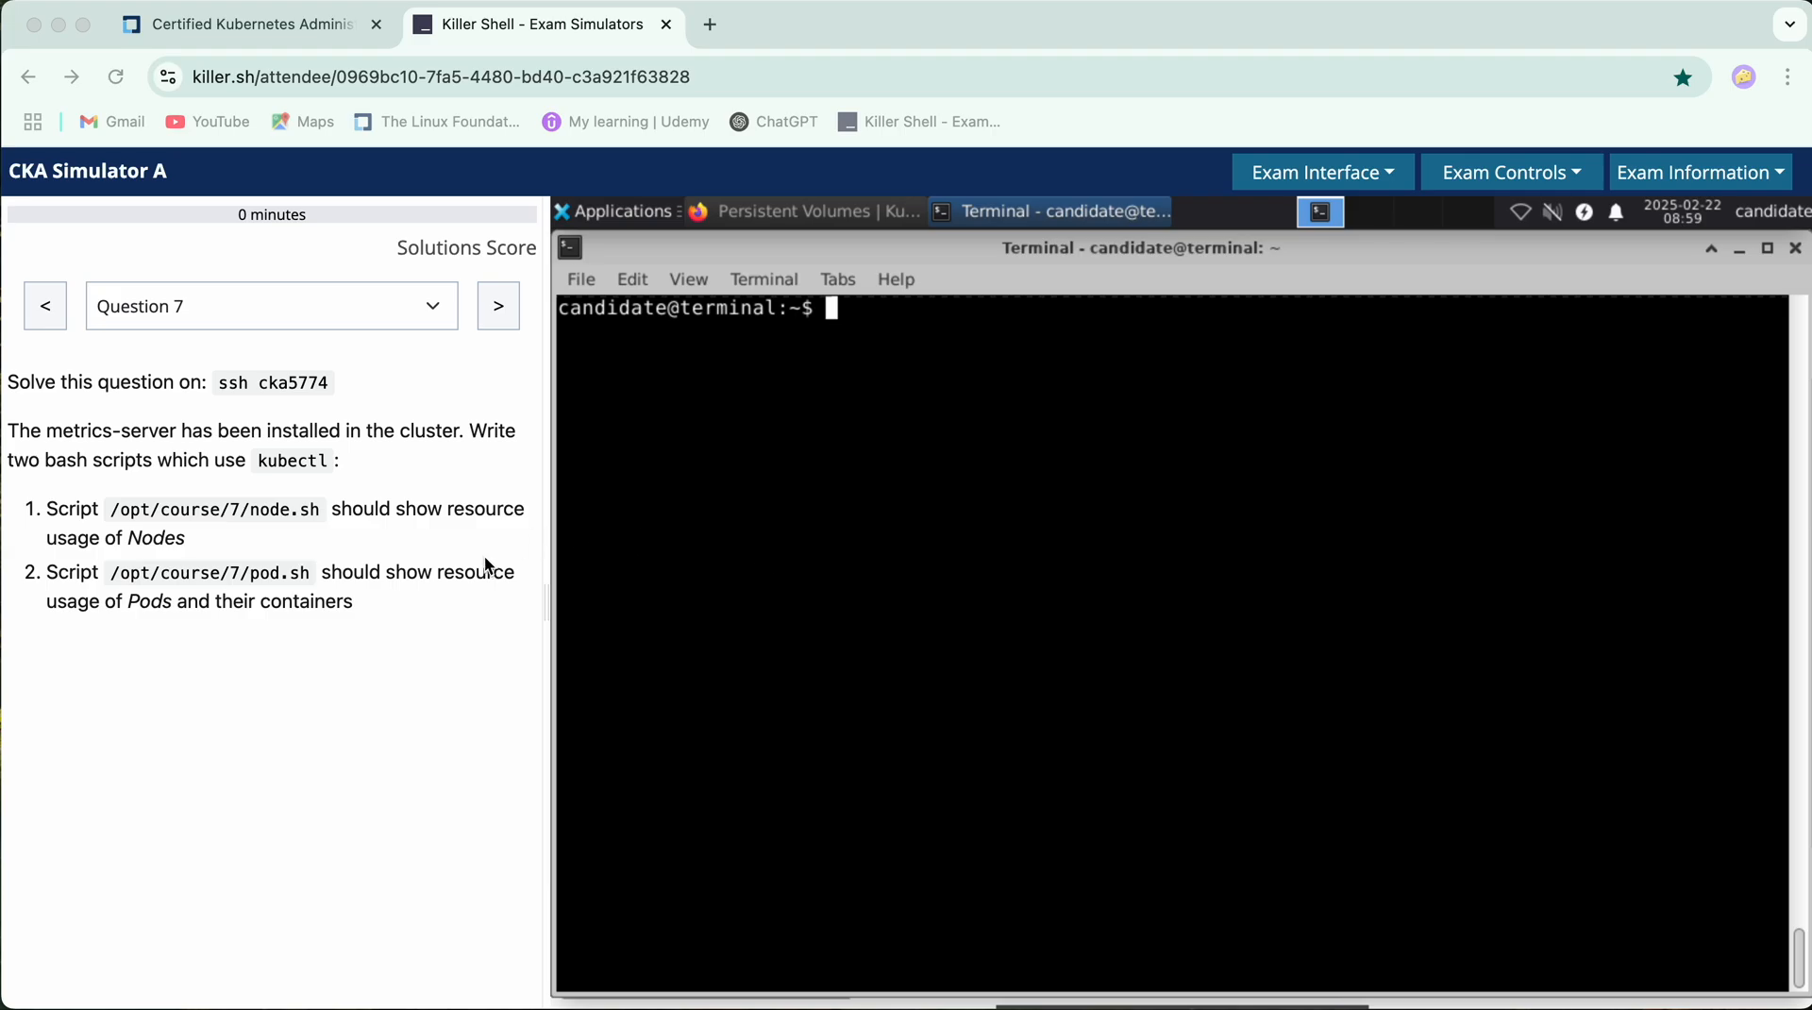
mouse_move(372, 517)
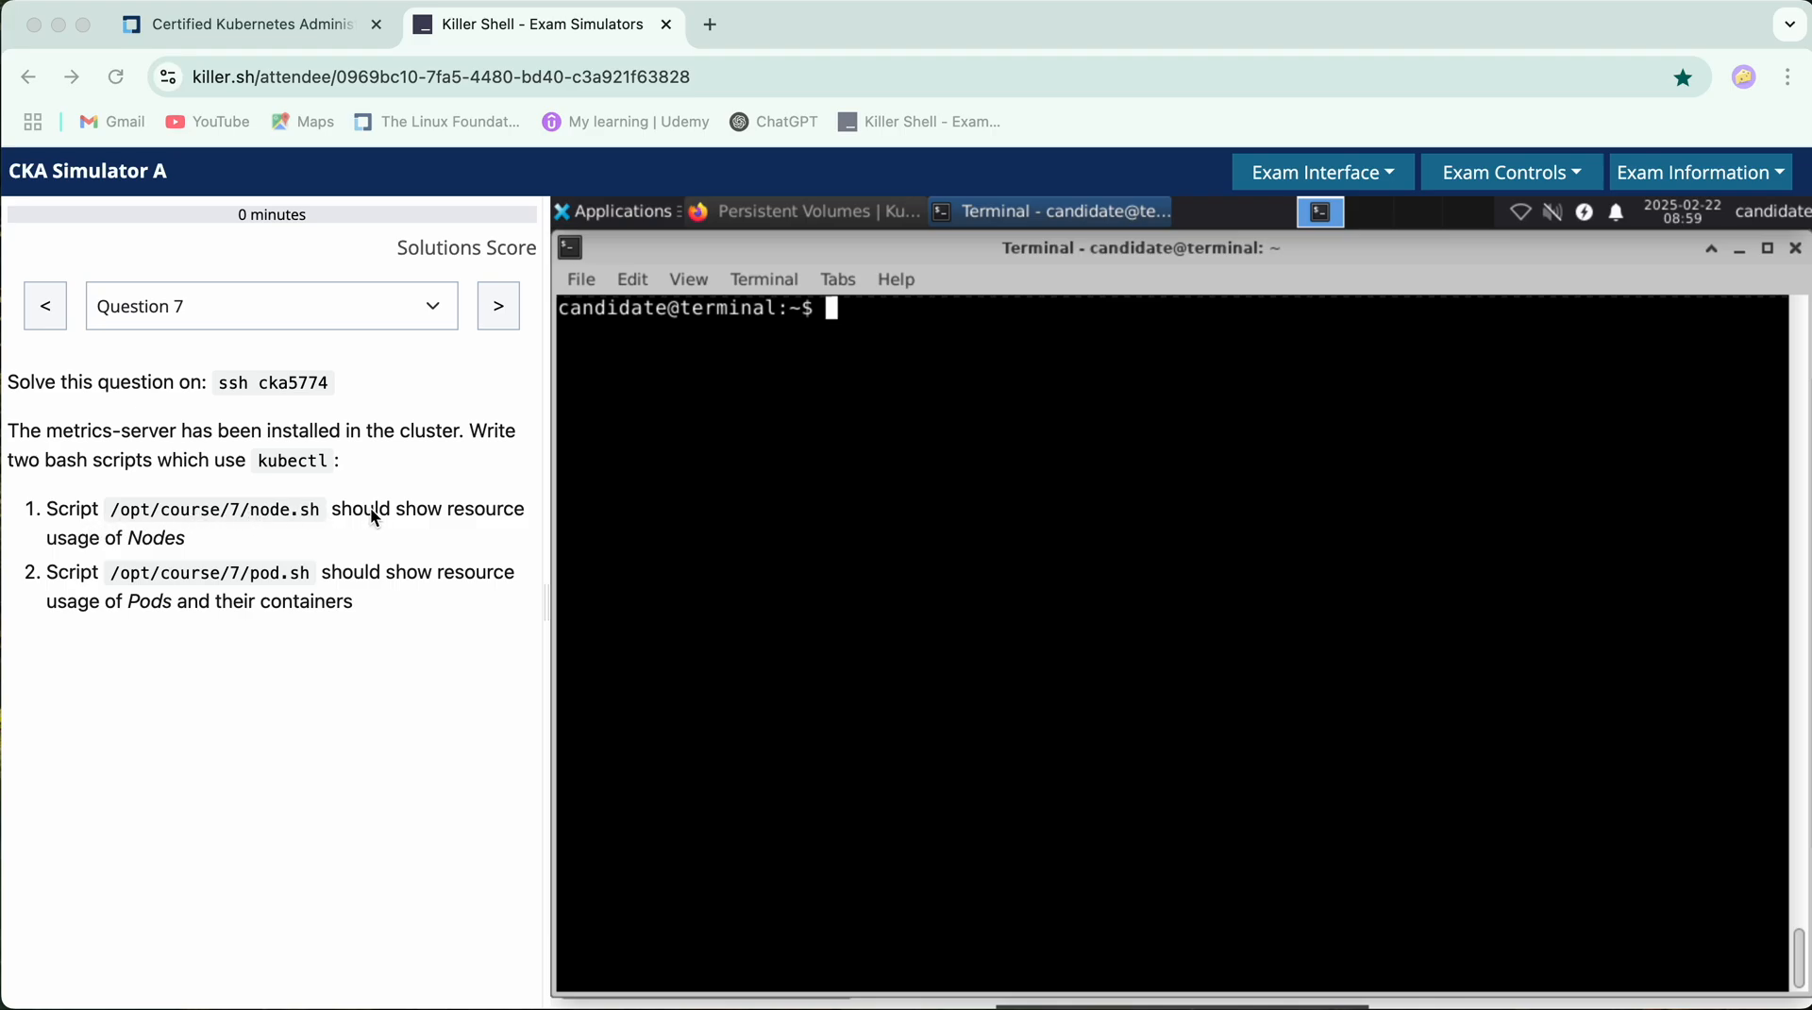
mouse_move(497, 533)
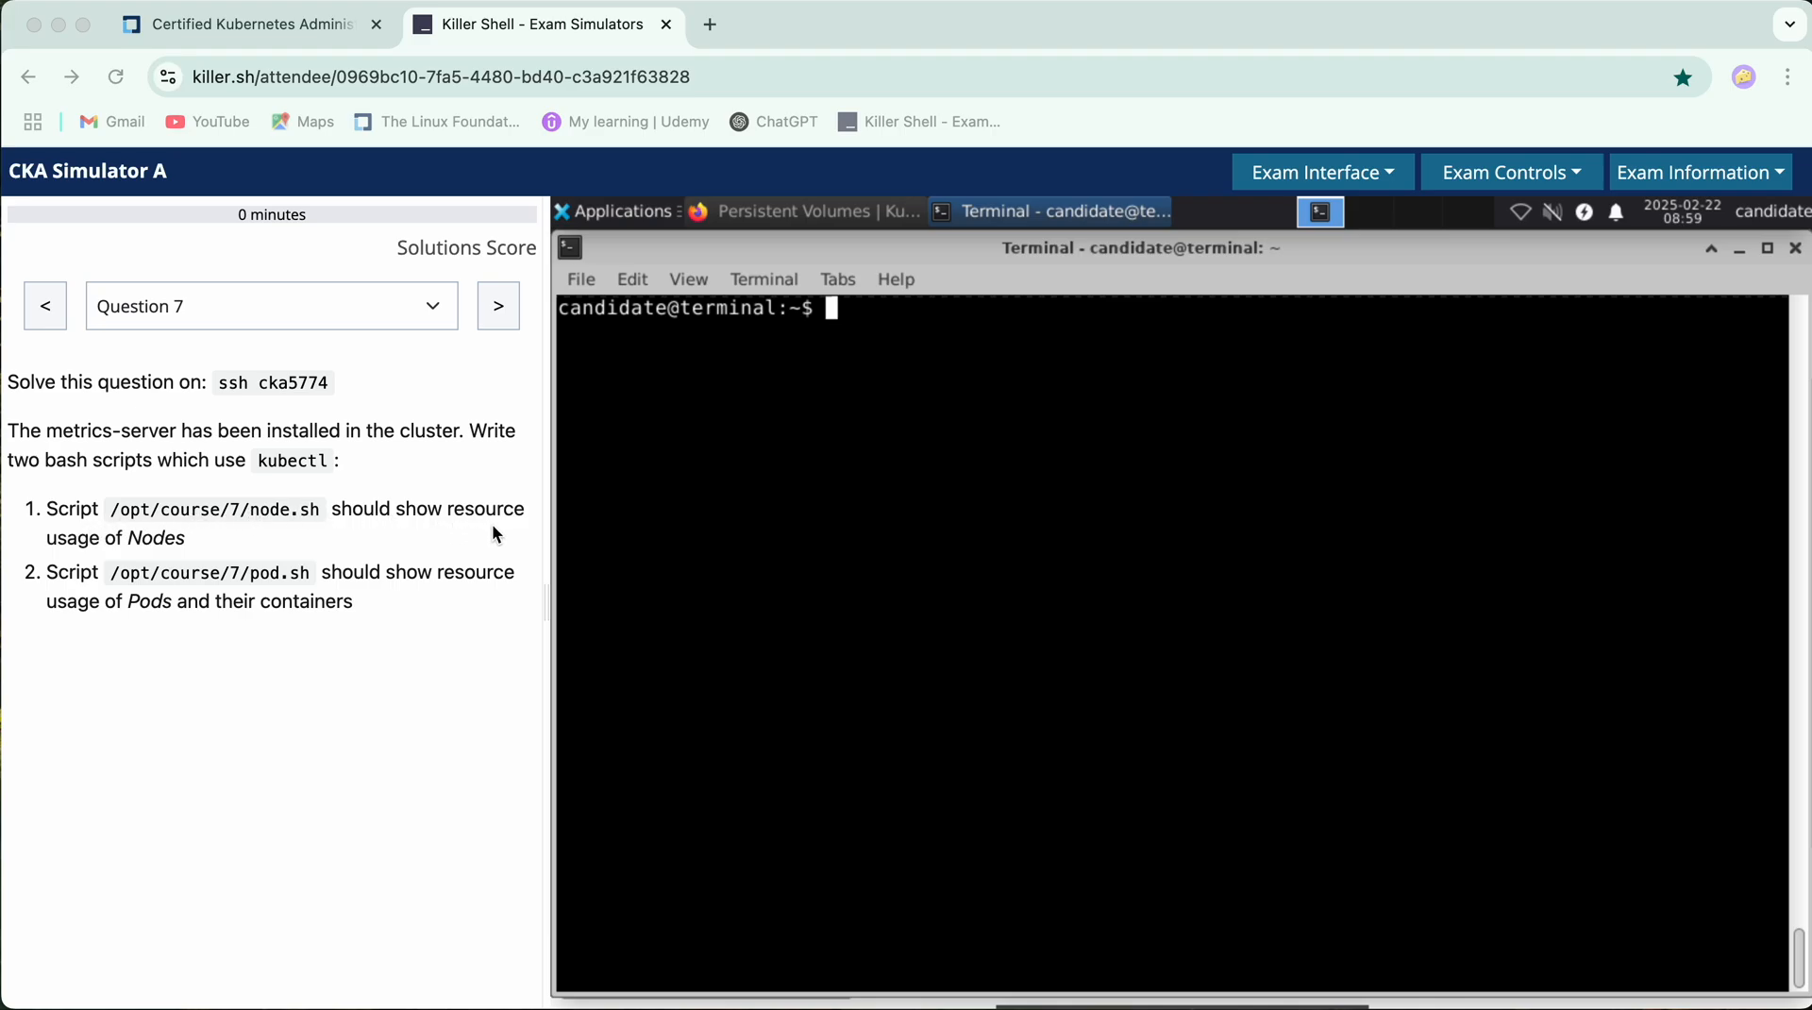
mouse_move(485, 606)
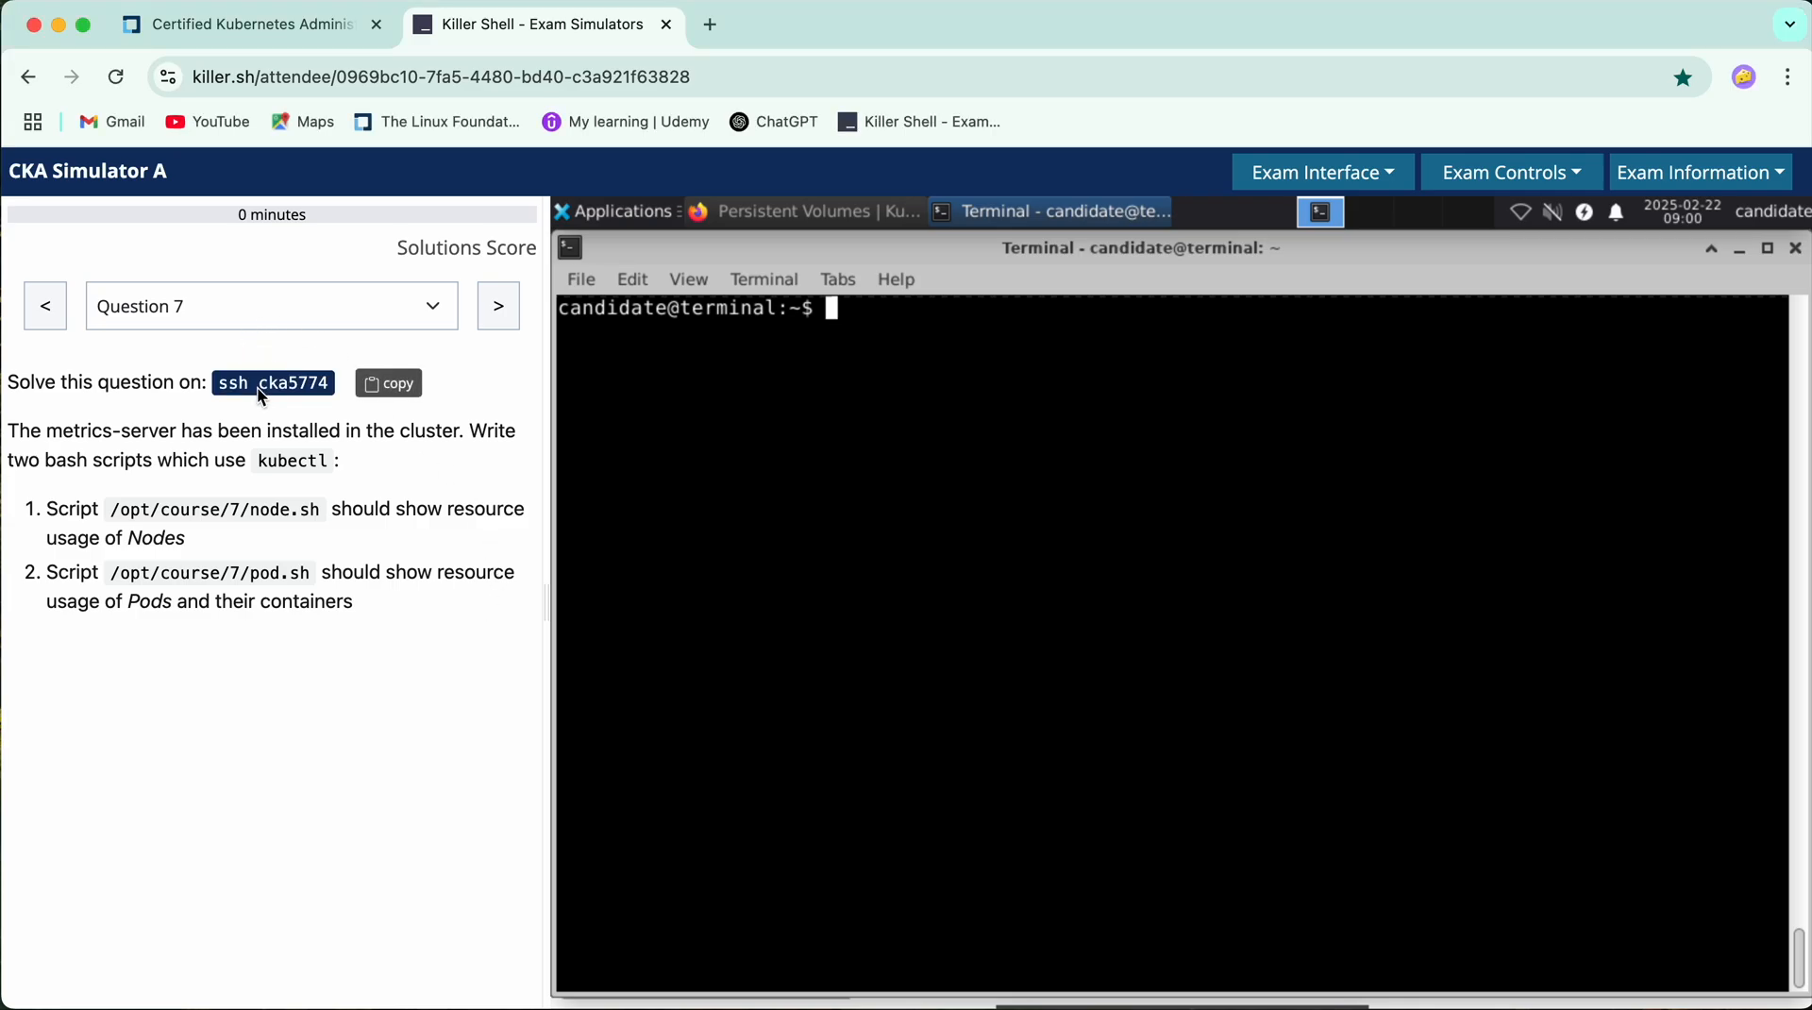
Connect to cka5774 over ssh and show node resource usage with kubectl top node
type("ssh cka5774")
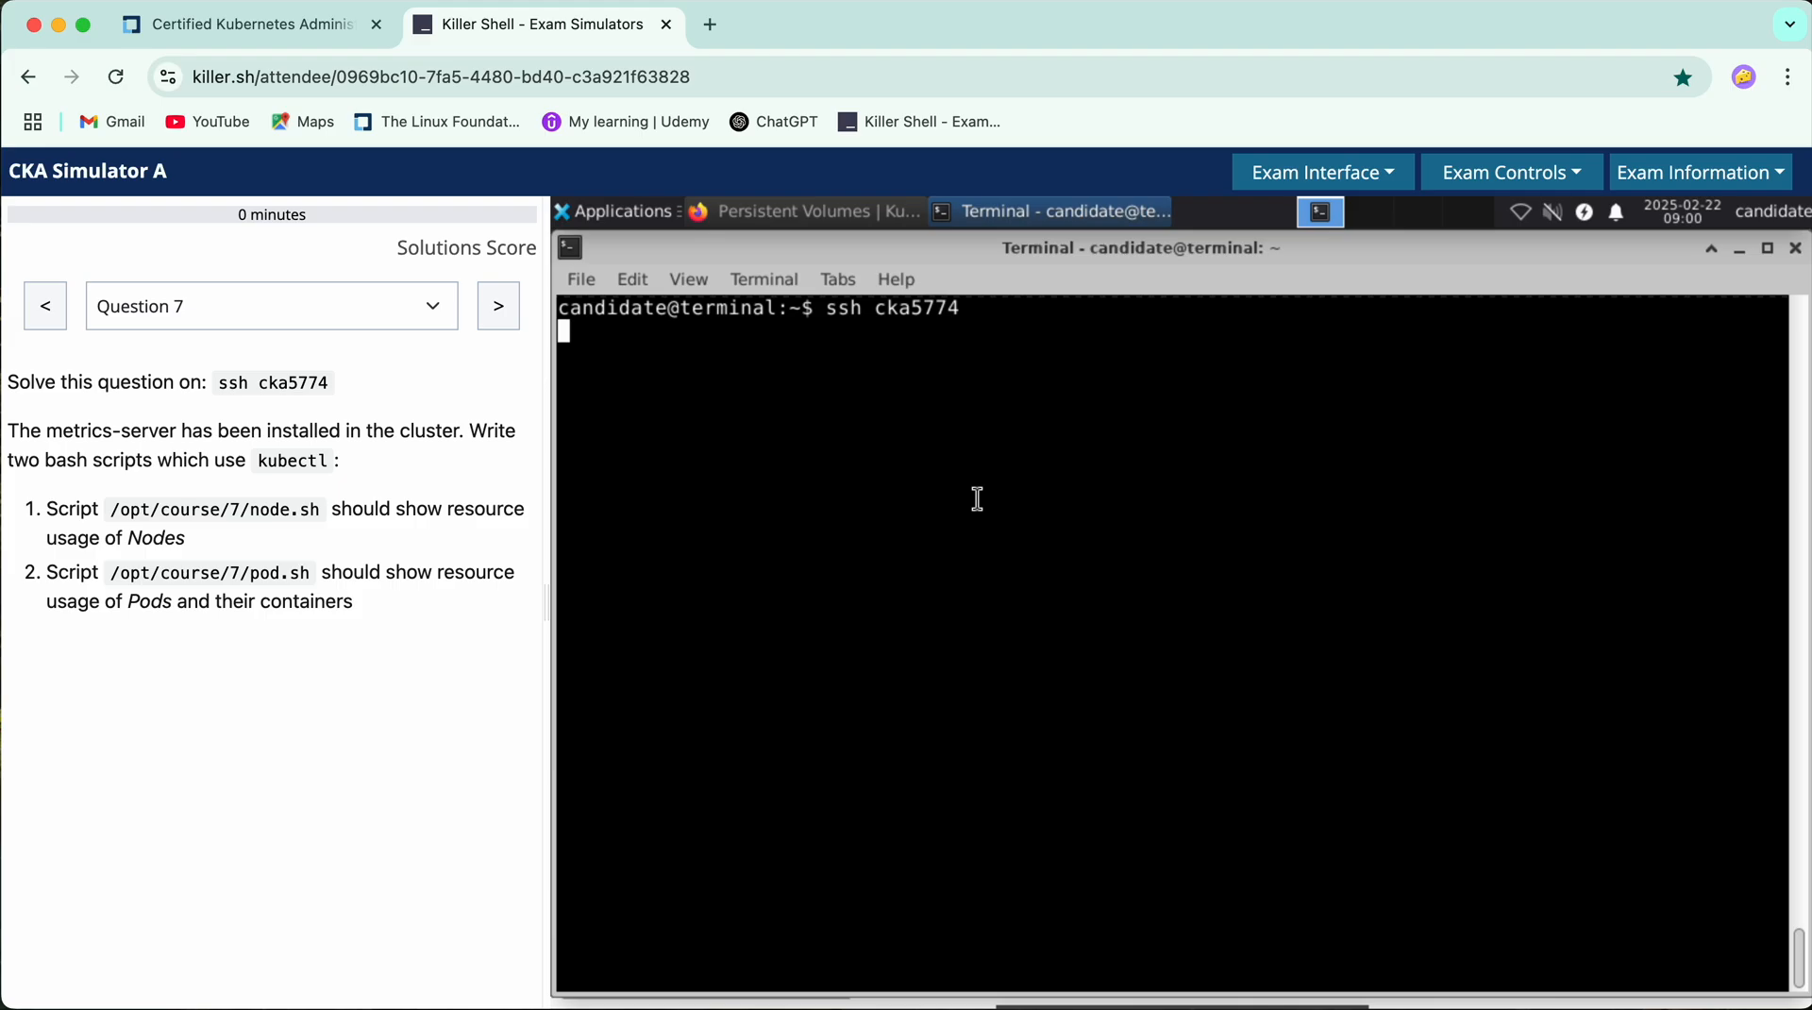
type("kube")
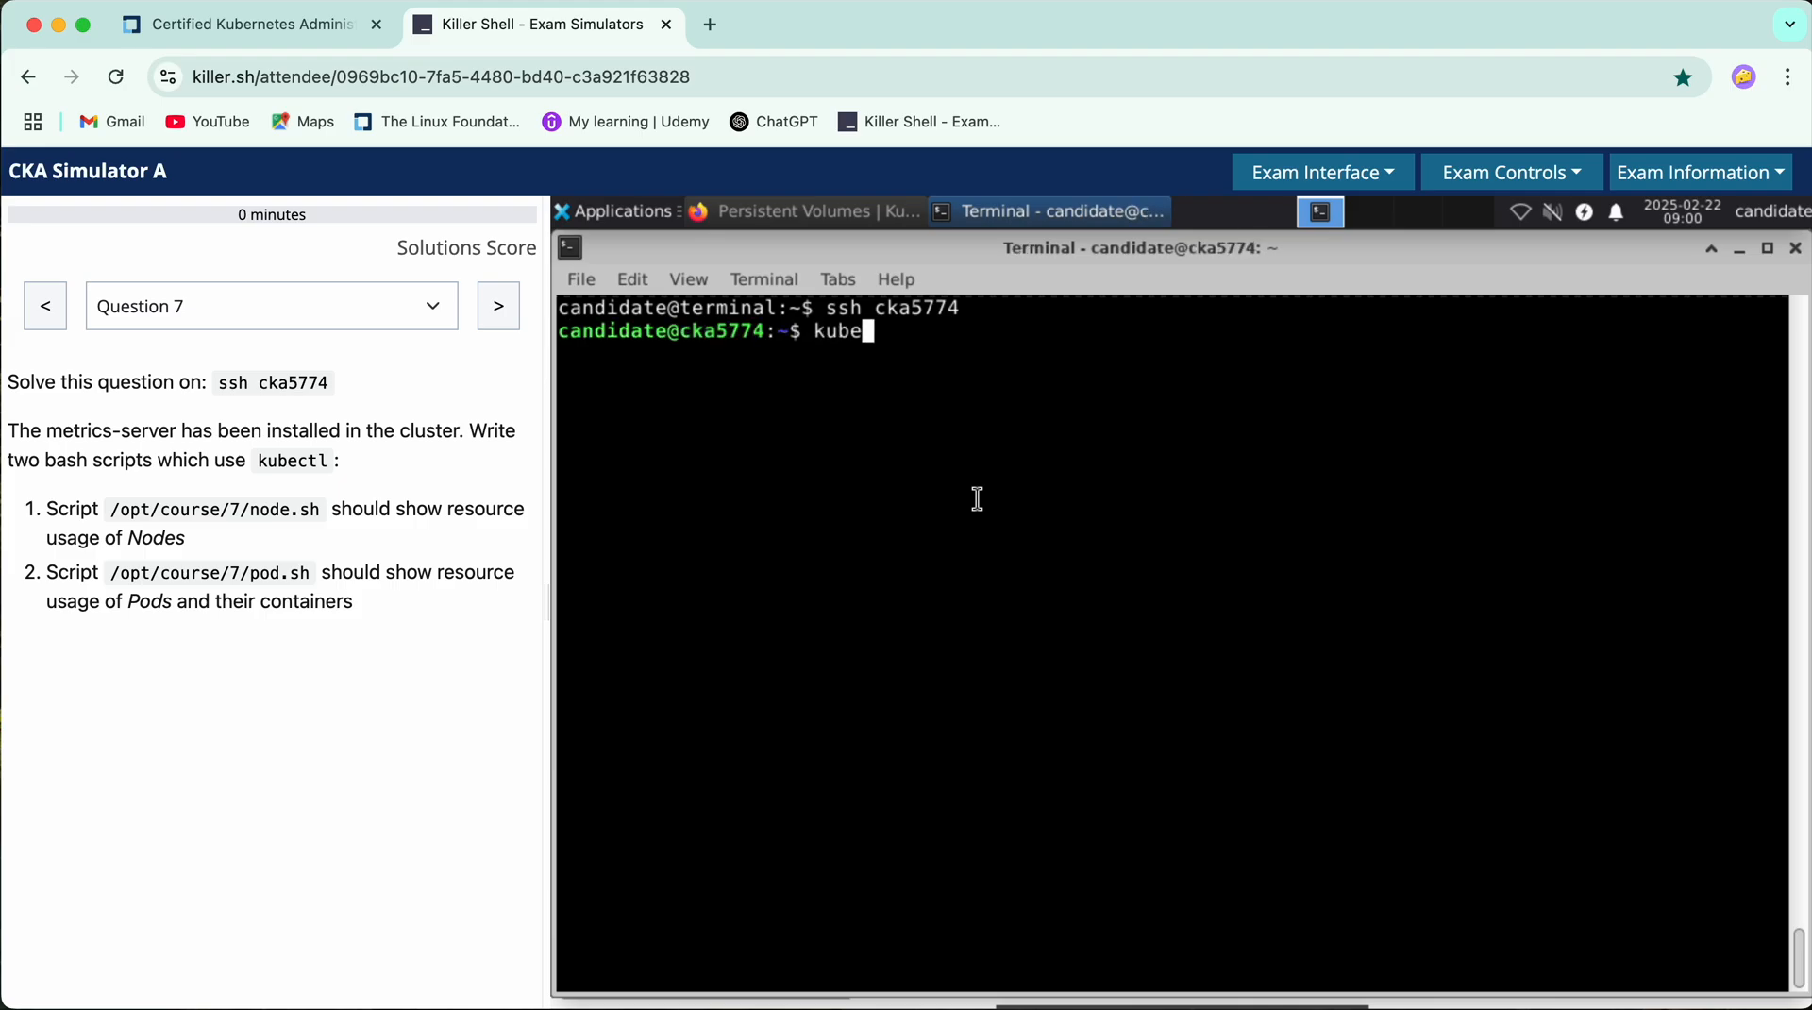
type("ctl top node")
type("k")
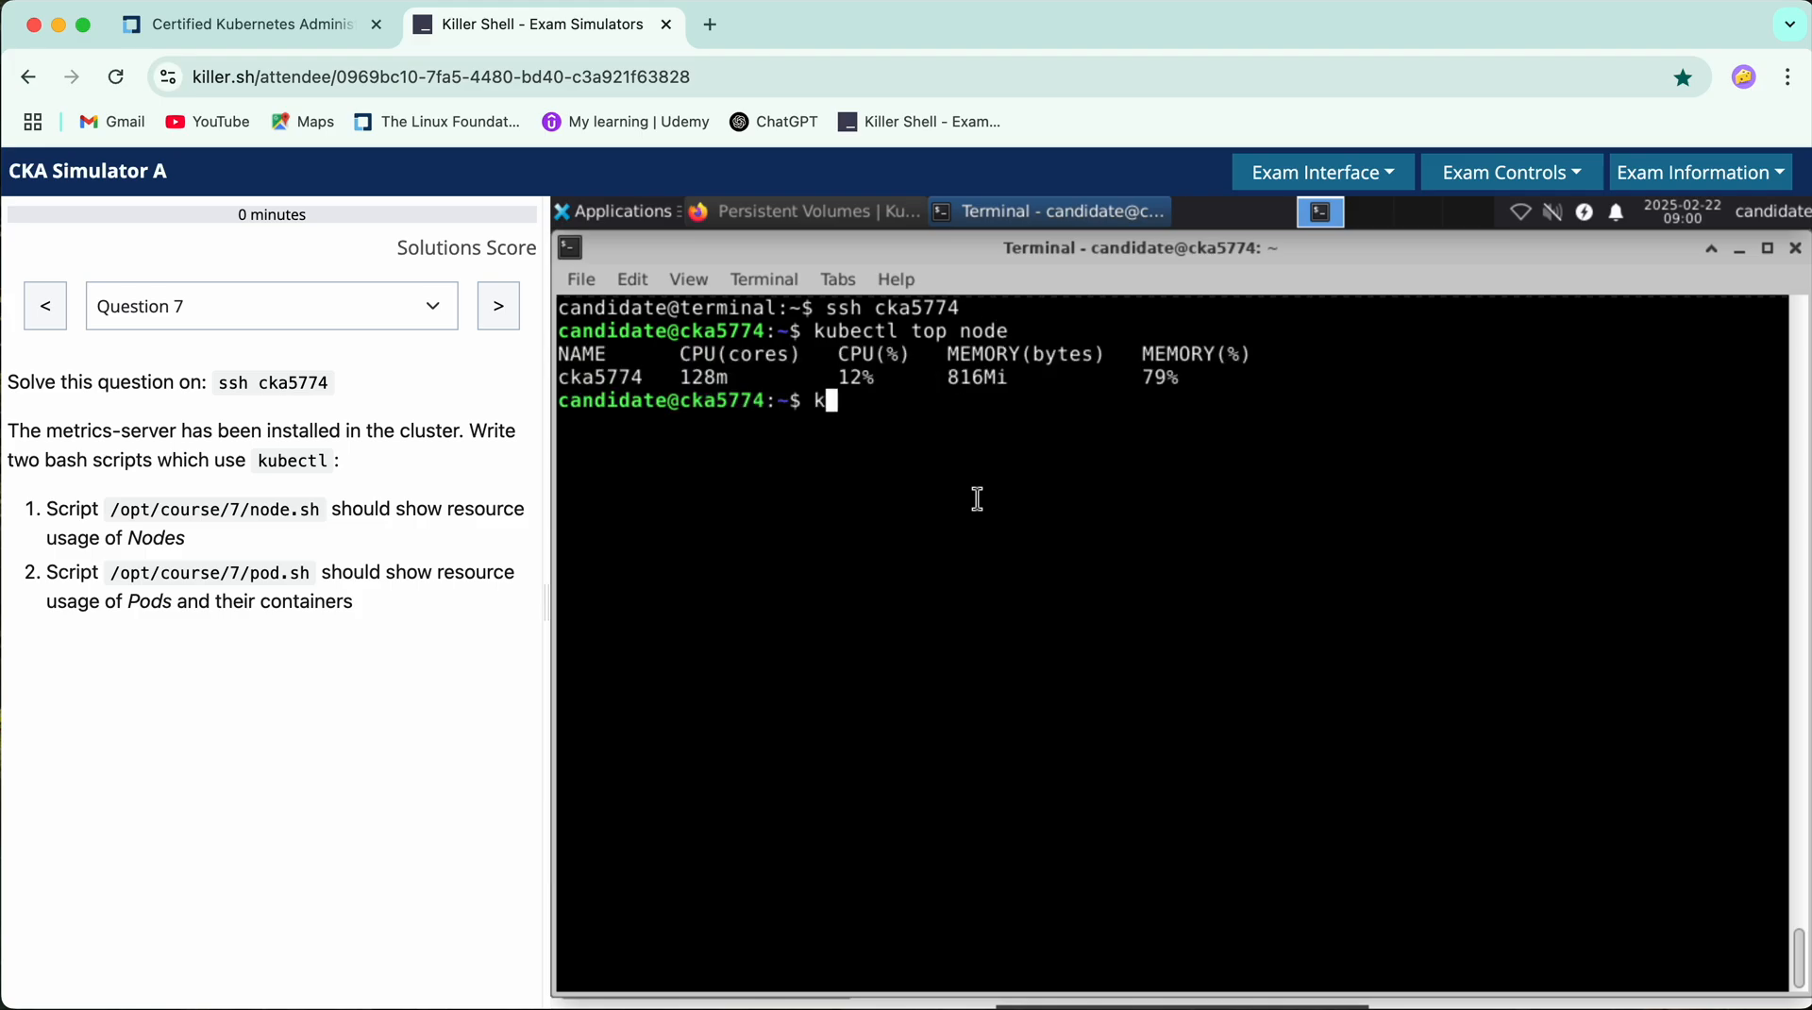
type("ubectl")
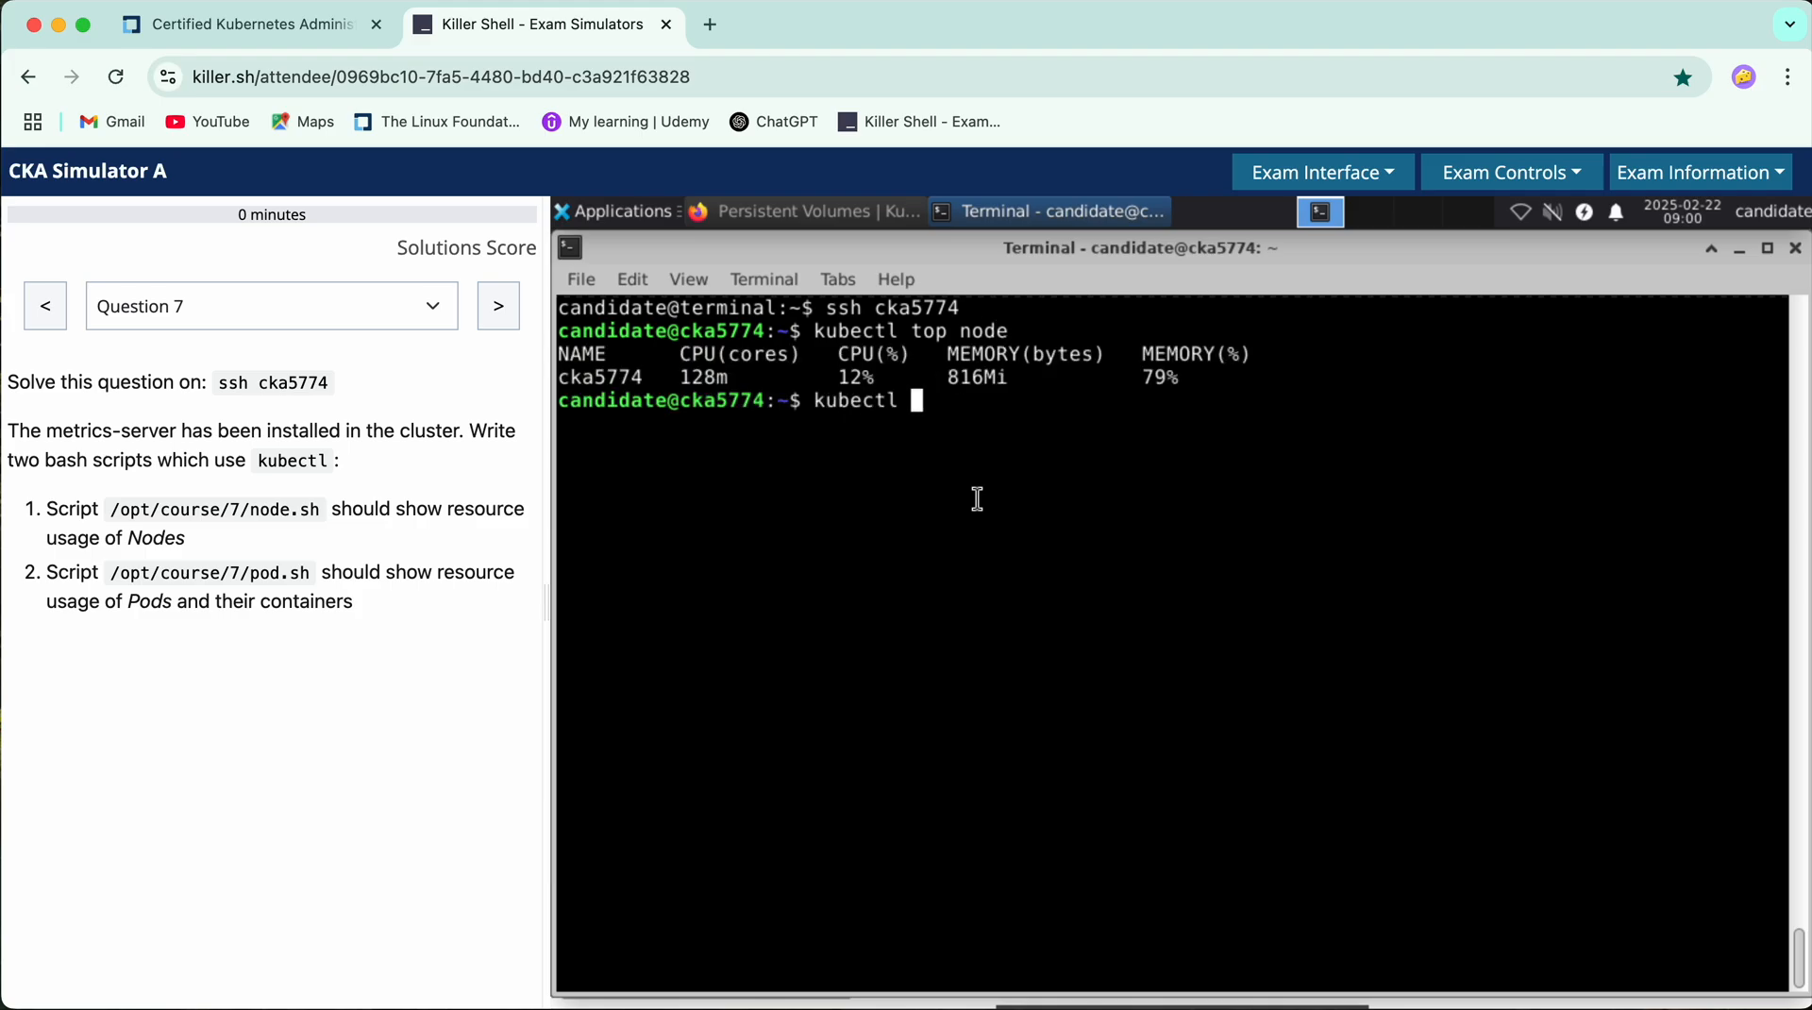
Show pod usage with kubectl top pod, then per-container usage with --containers
type("top pod")
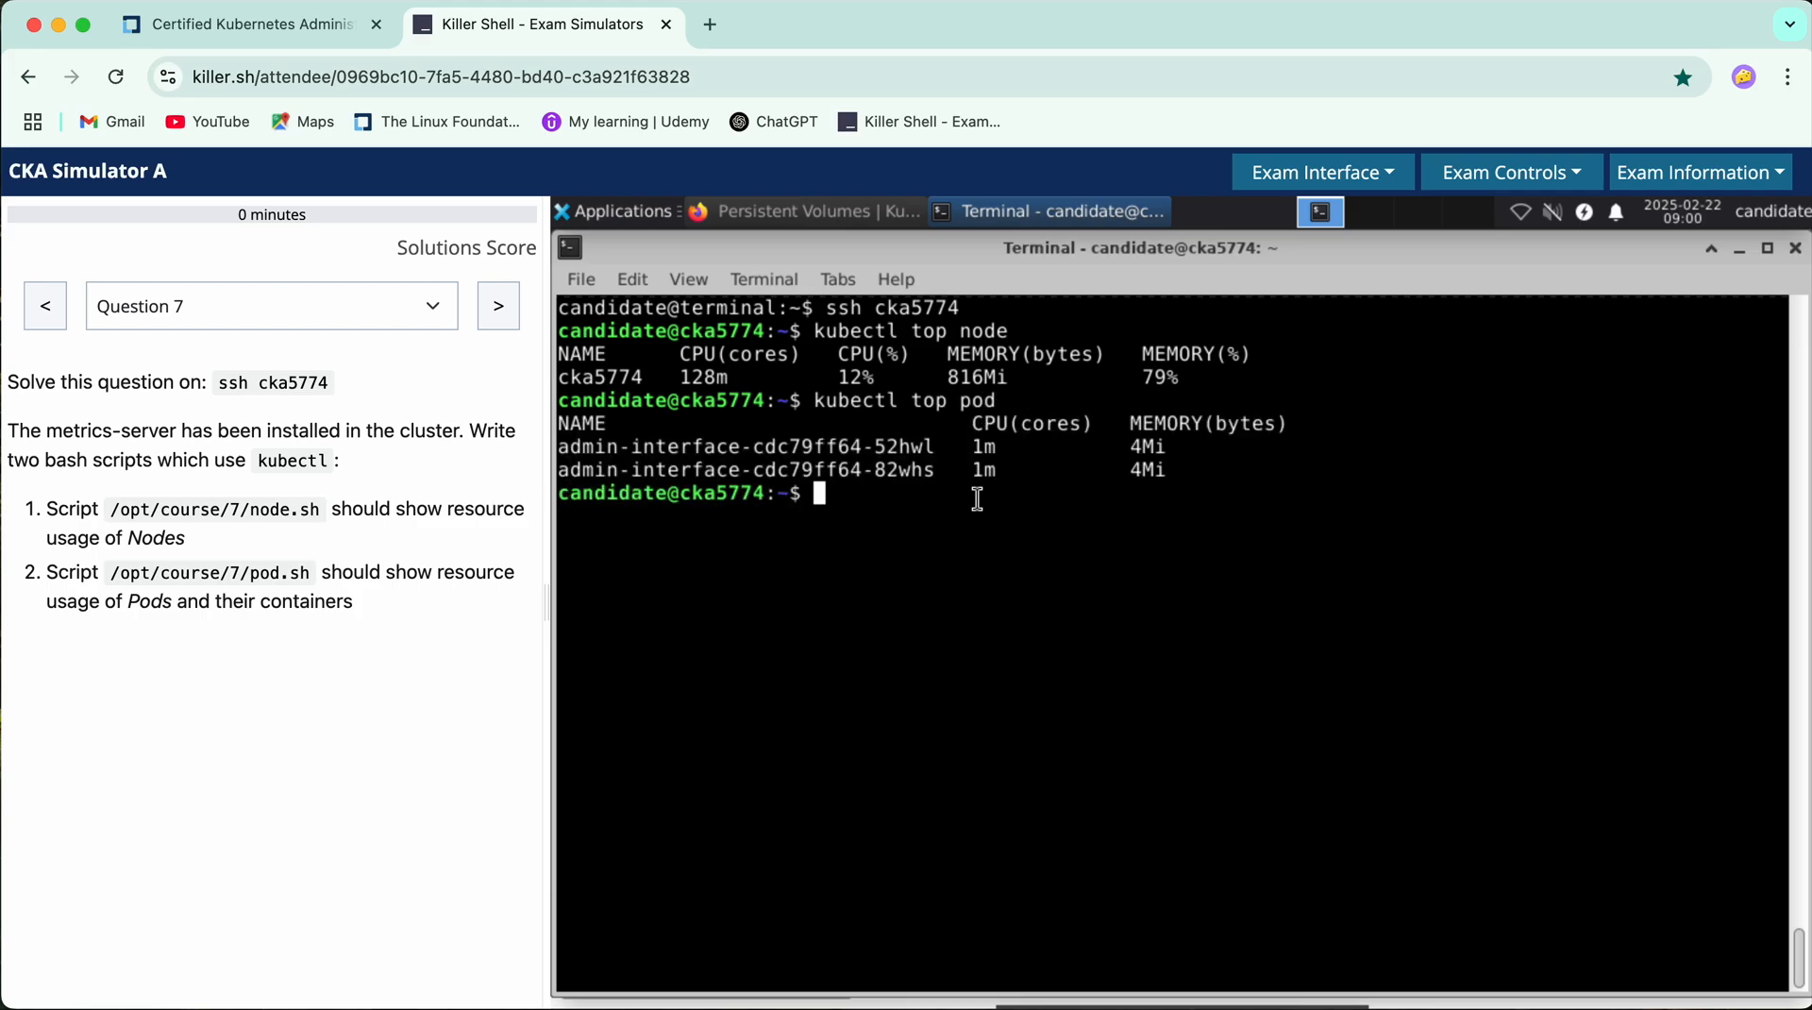
type("kubectl top pod")
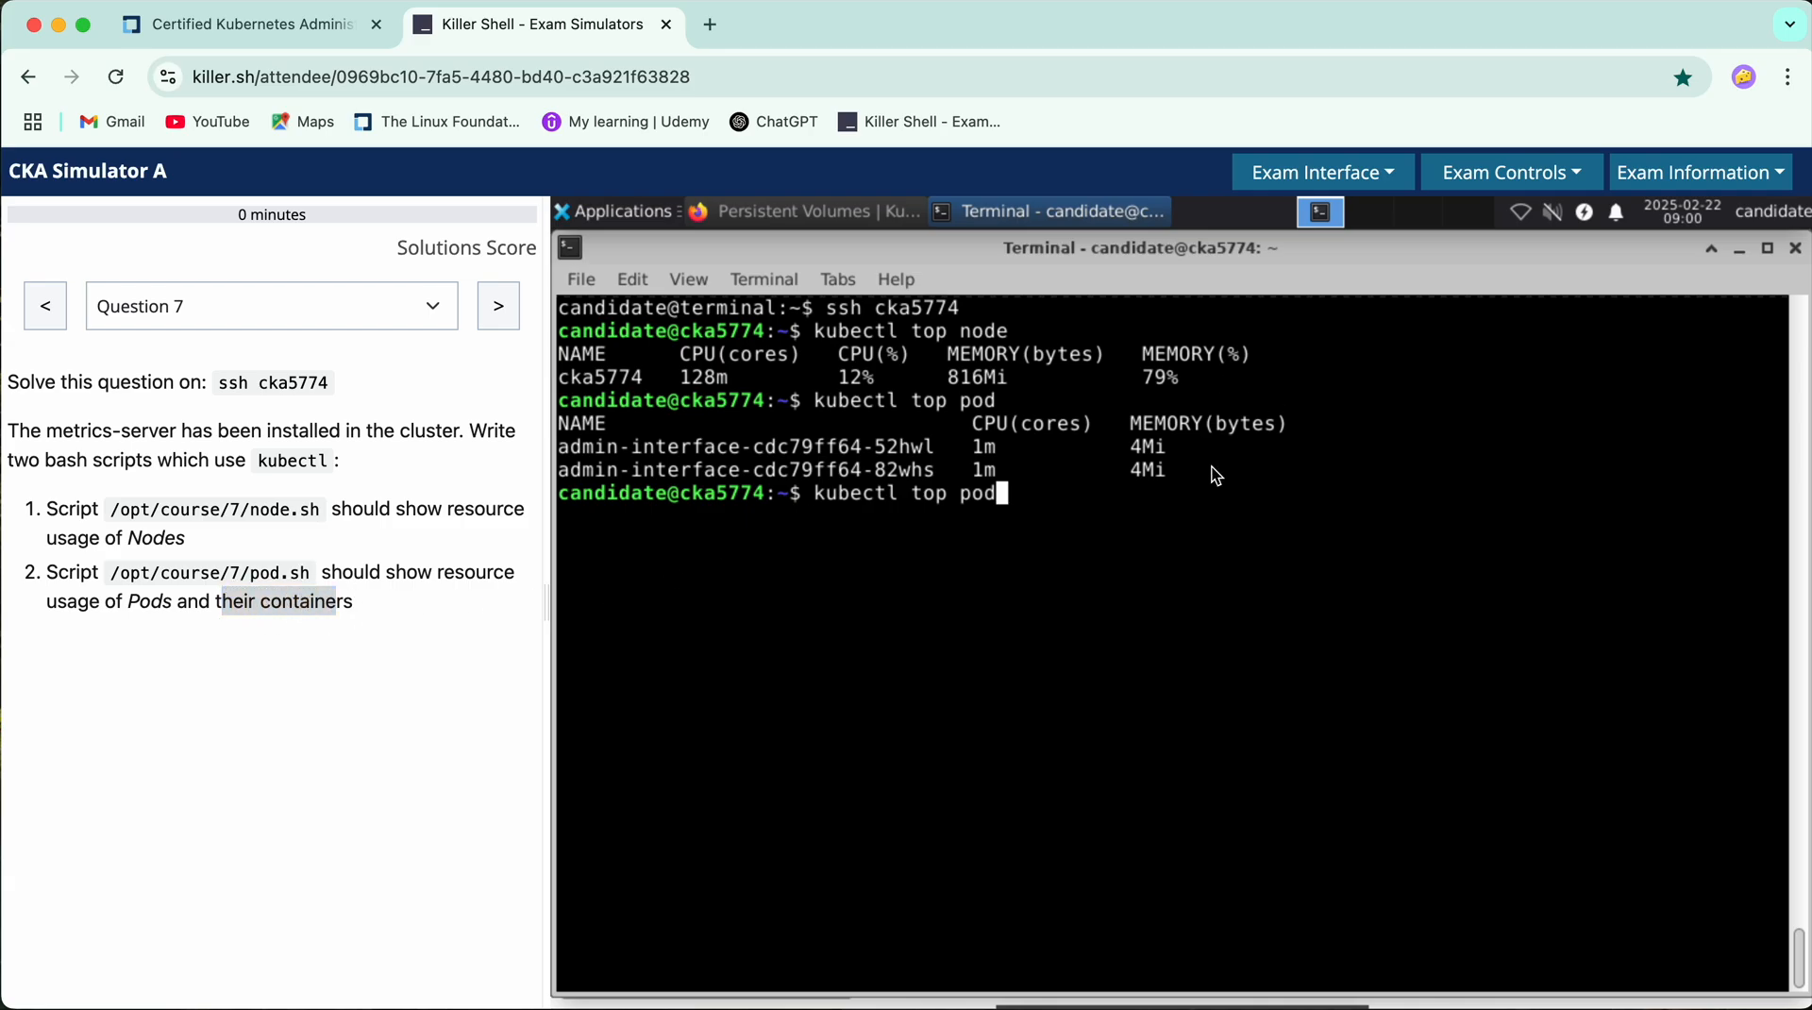
type("--containers")
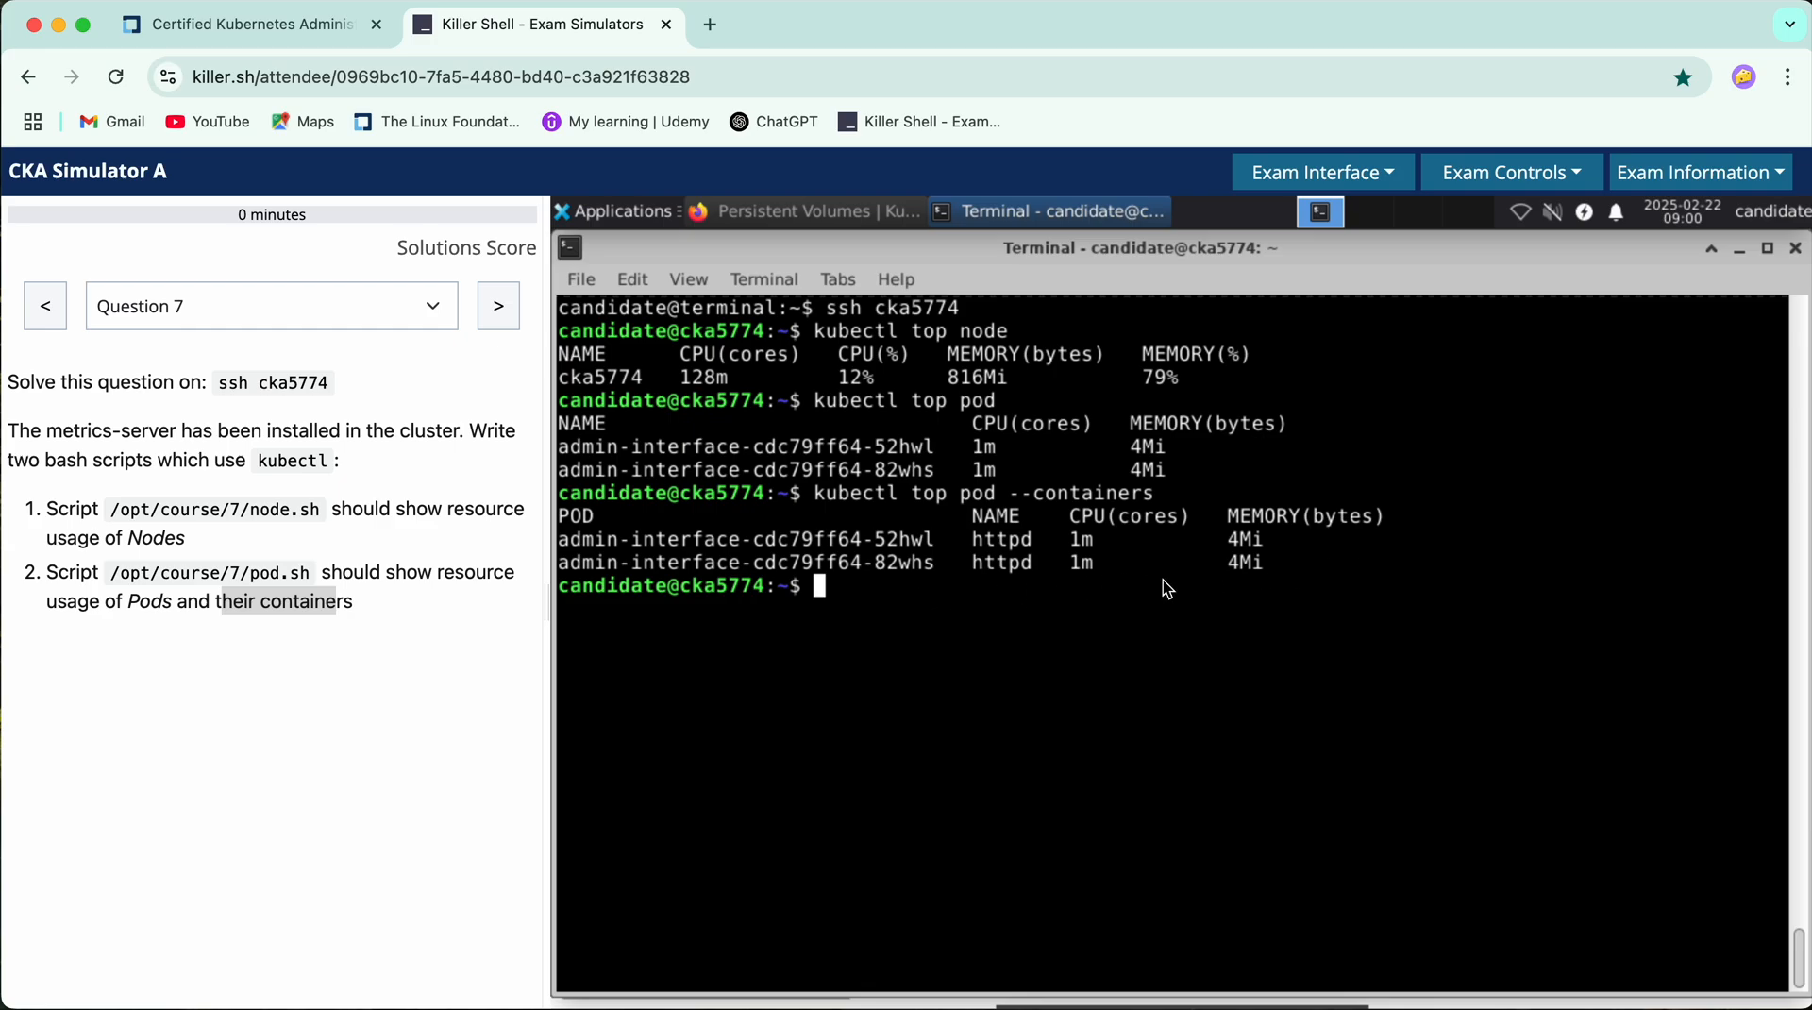
mouse_move(753, 559)
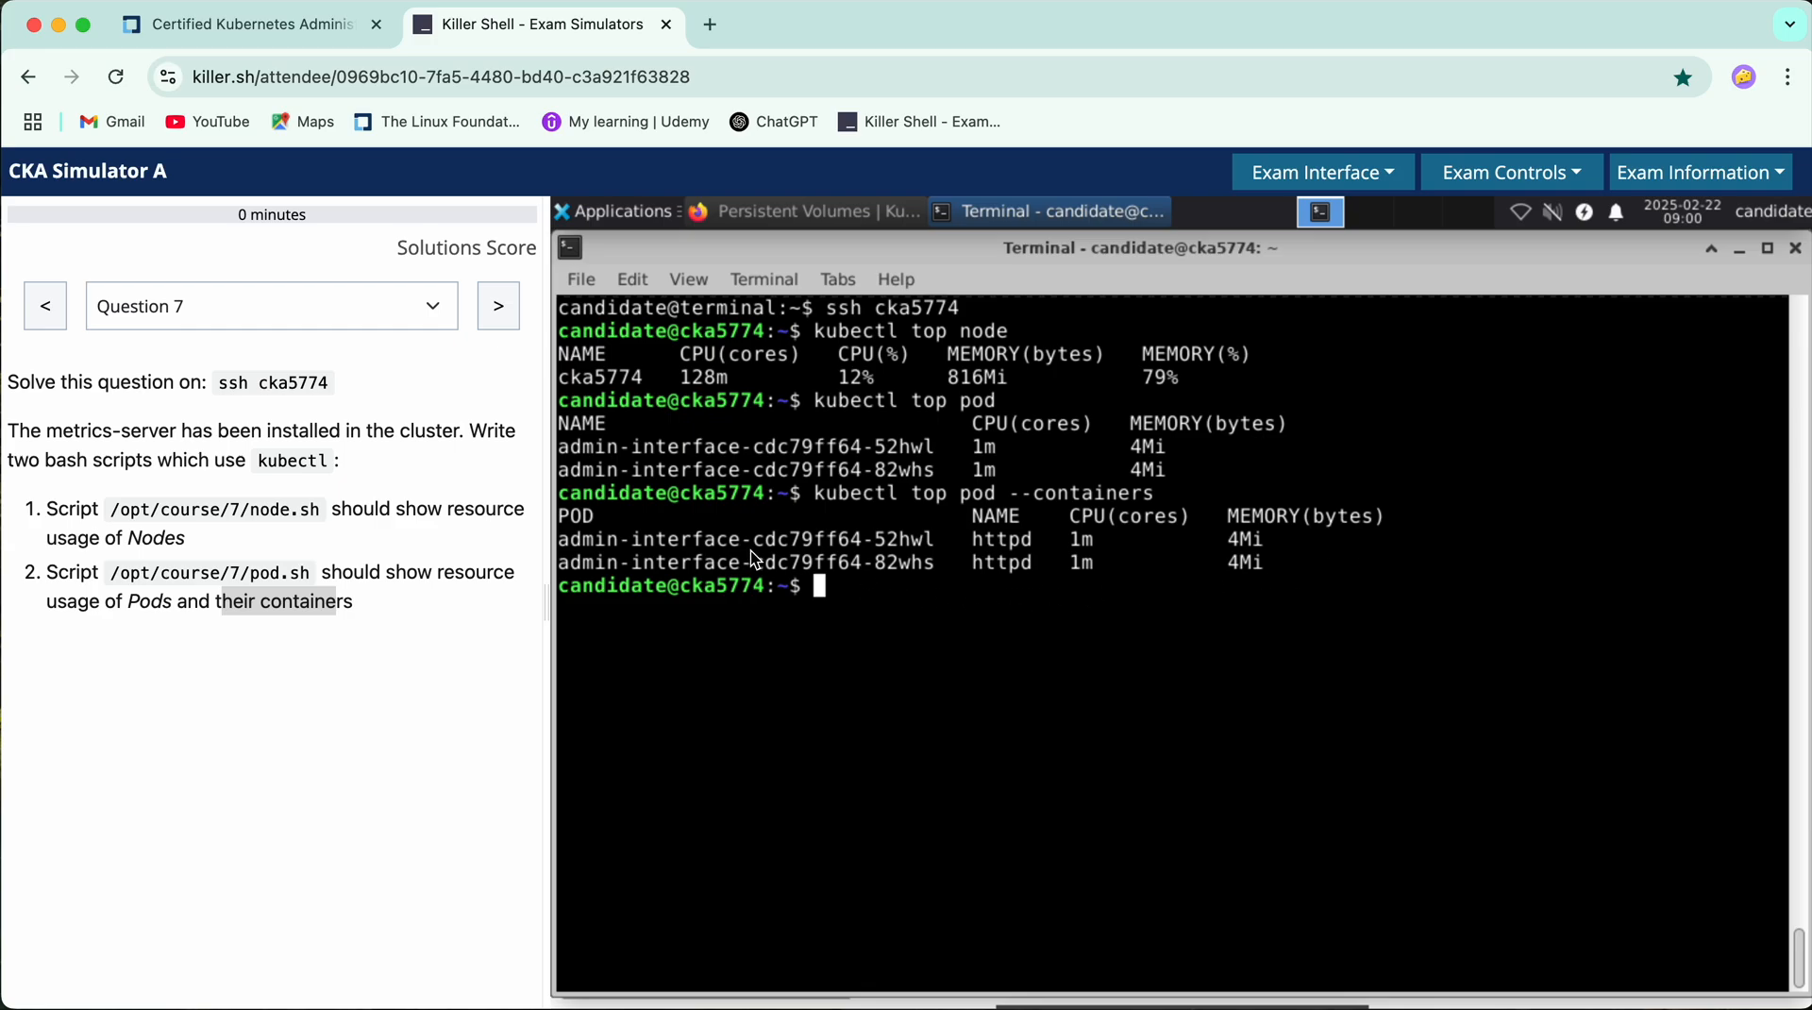
mouse_move(947, 609)
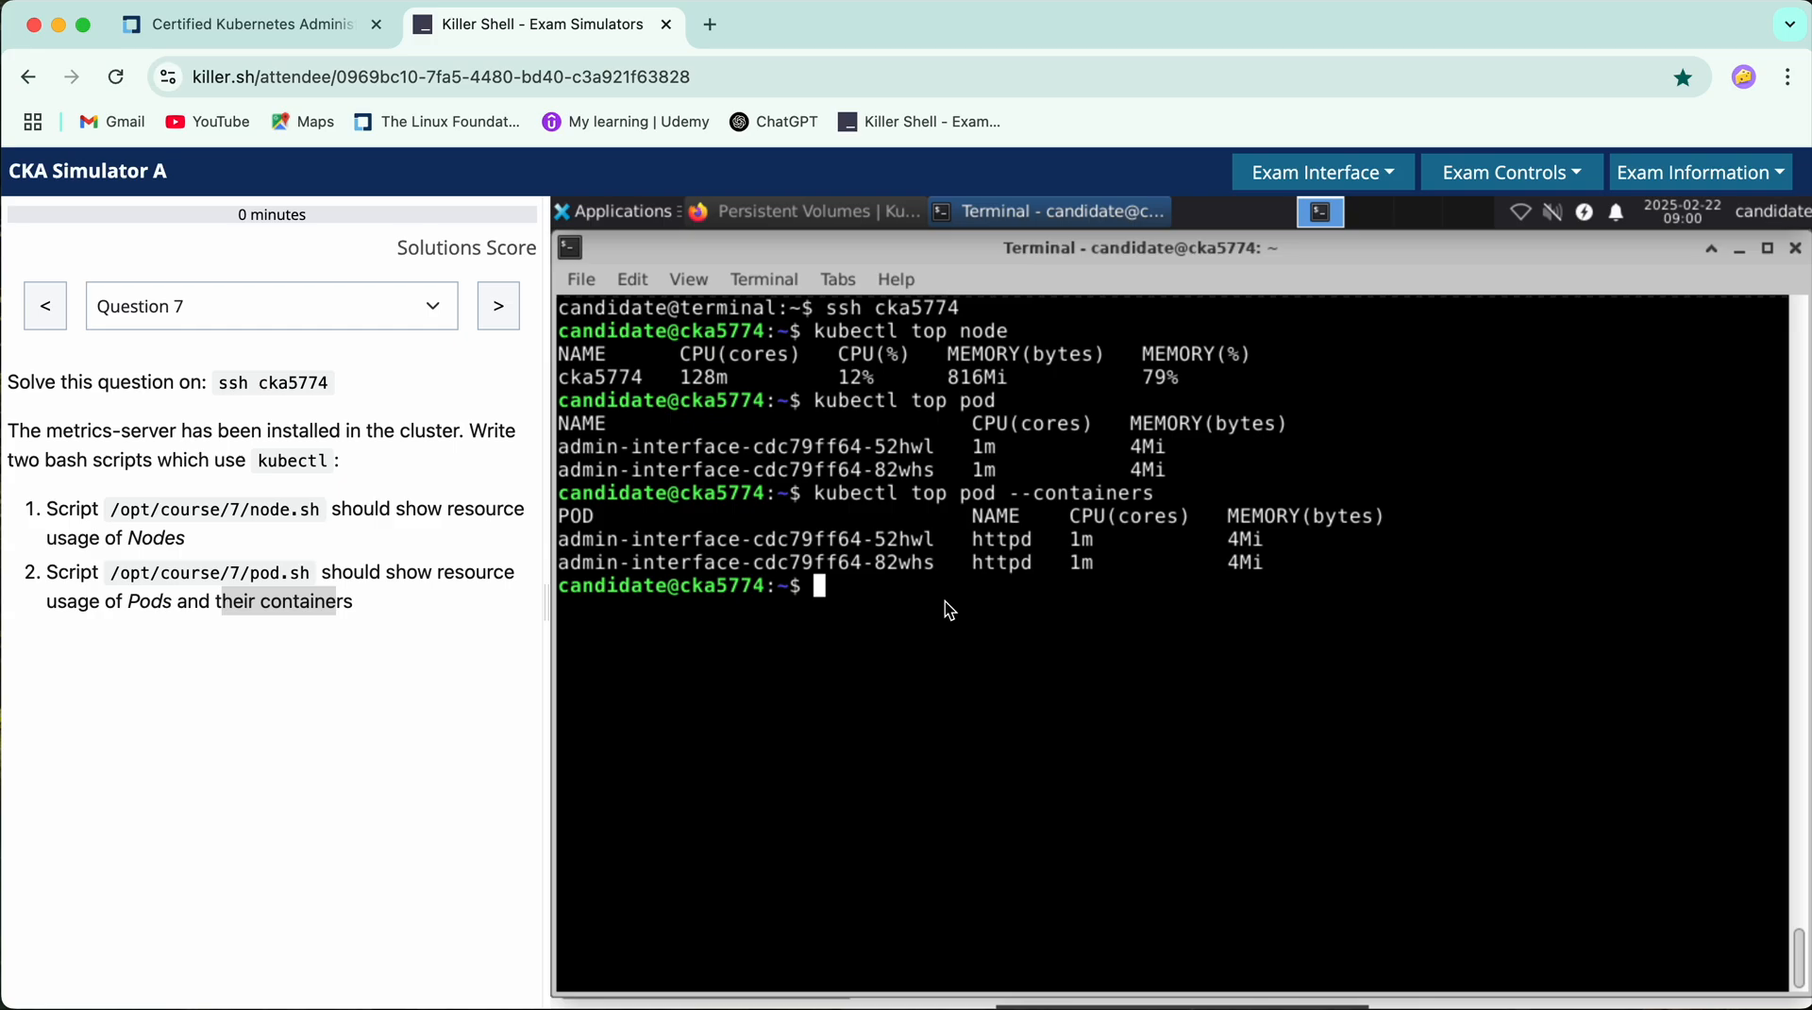
mouse_move(838, 349)
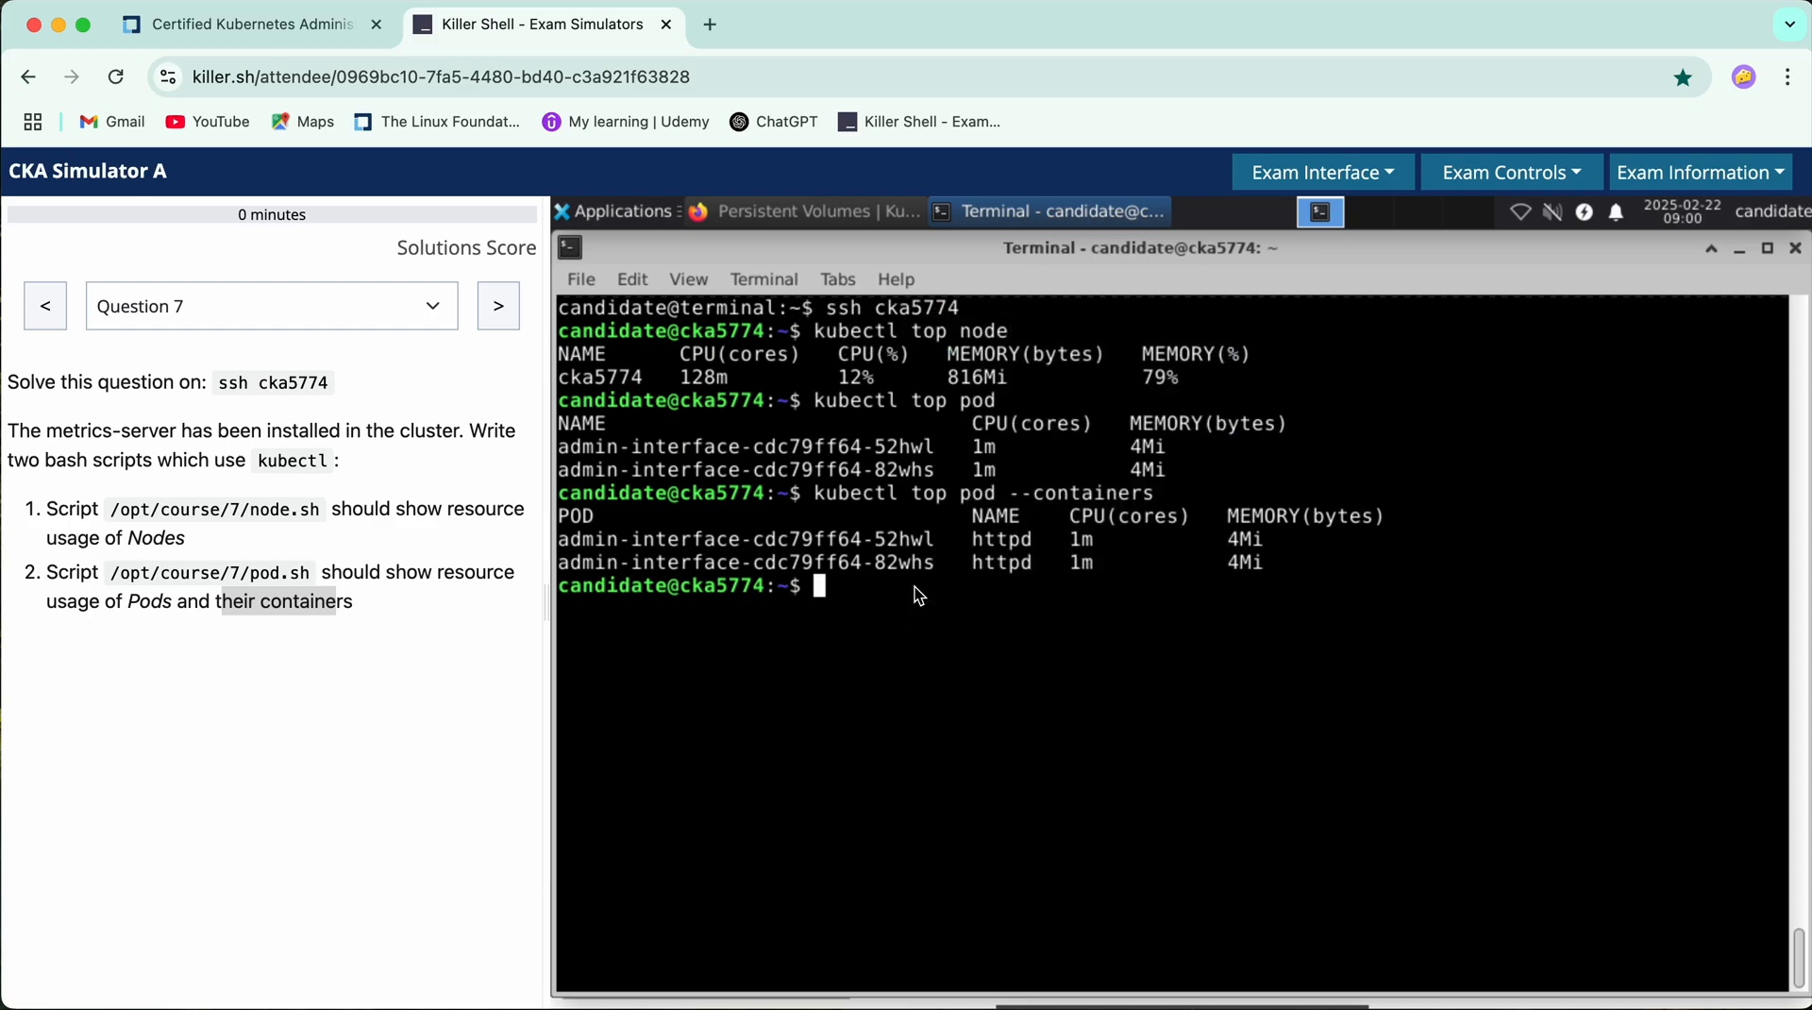
Write /opt/course/7/node.sh in vim with '#!/bin/bash' and 'kubectl top node'
type("v")
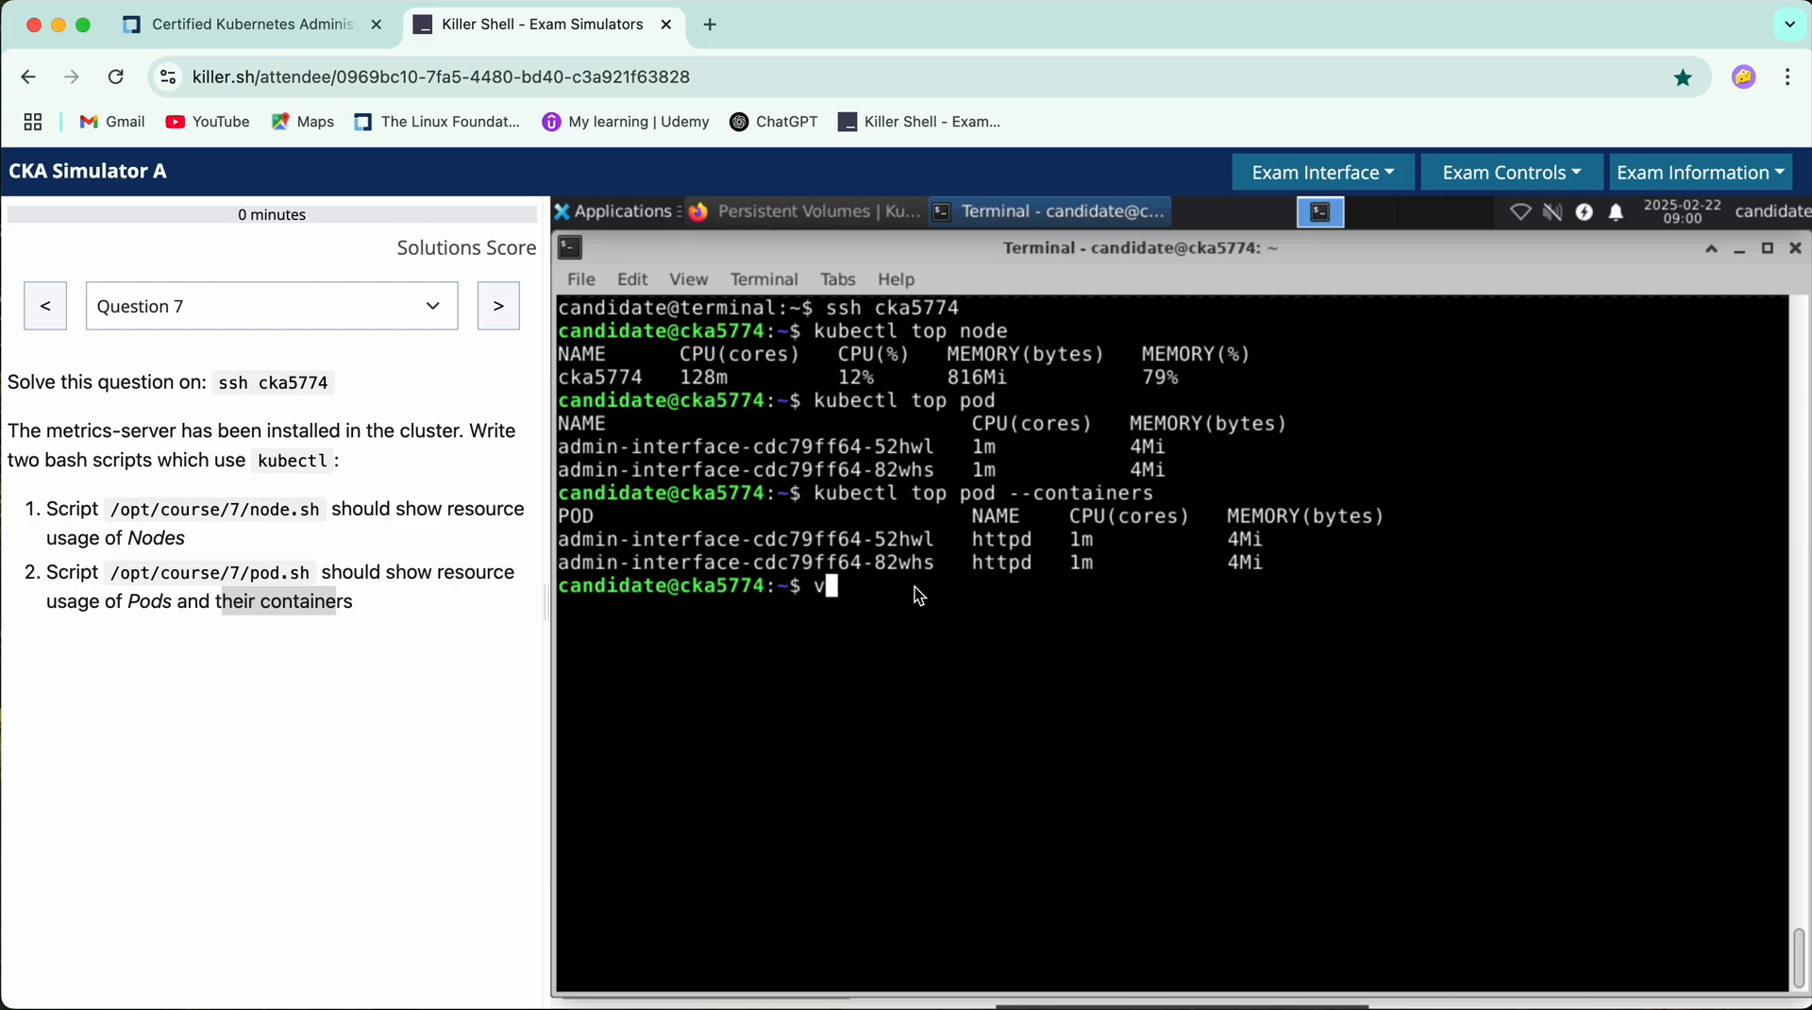
type("im")
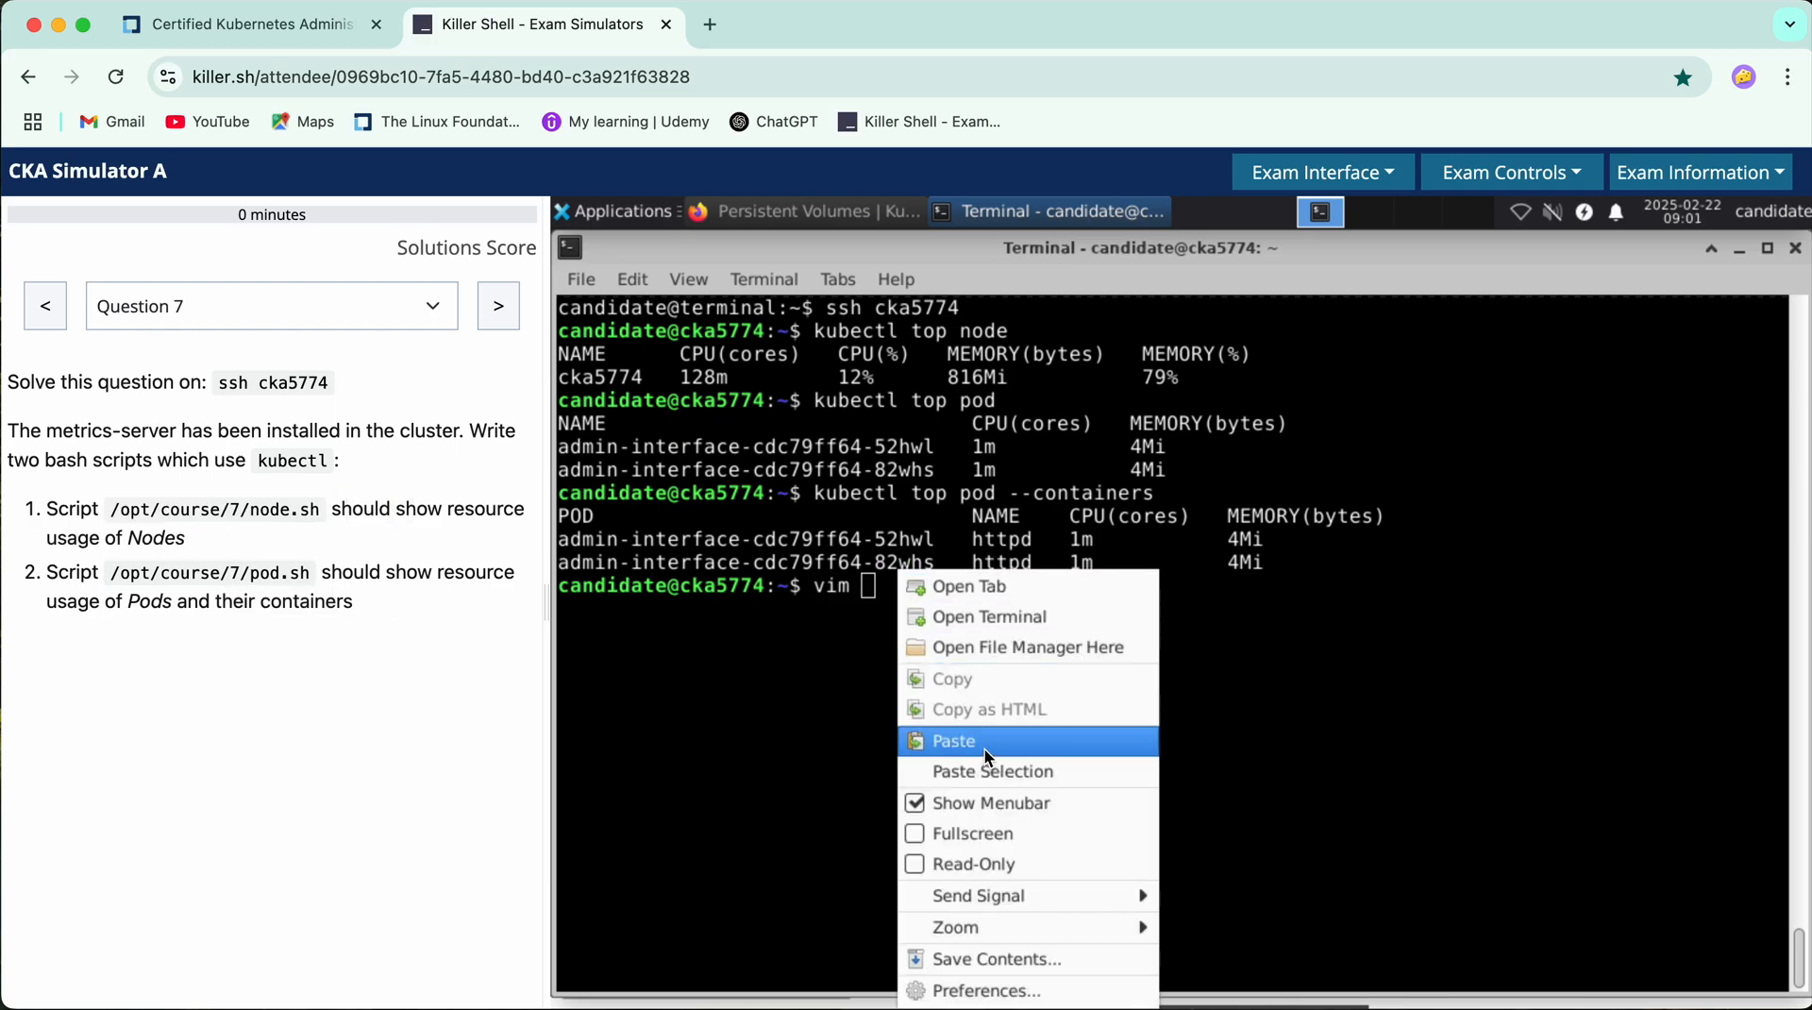
left_click(955, 740)
type("#!")
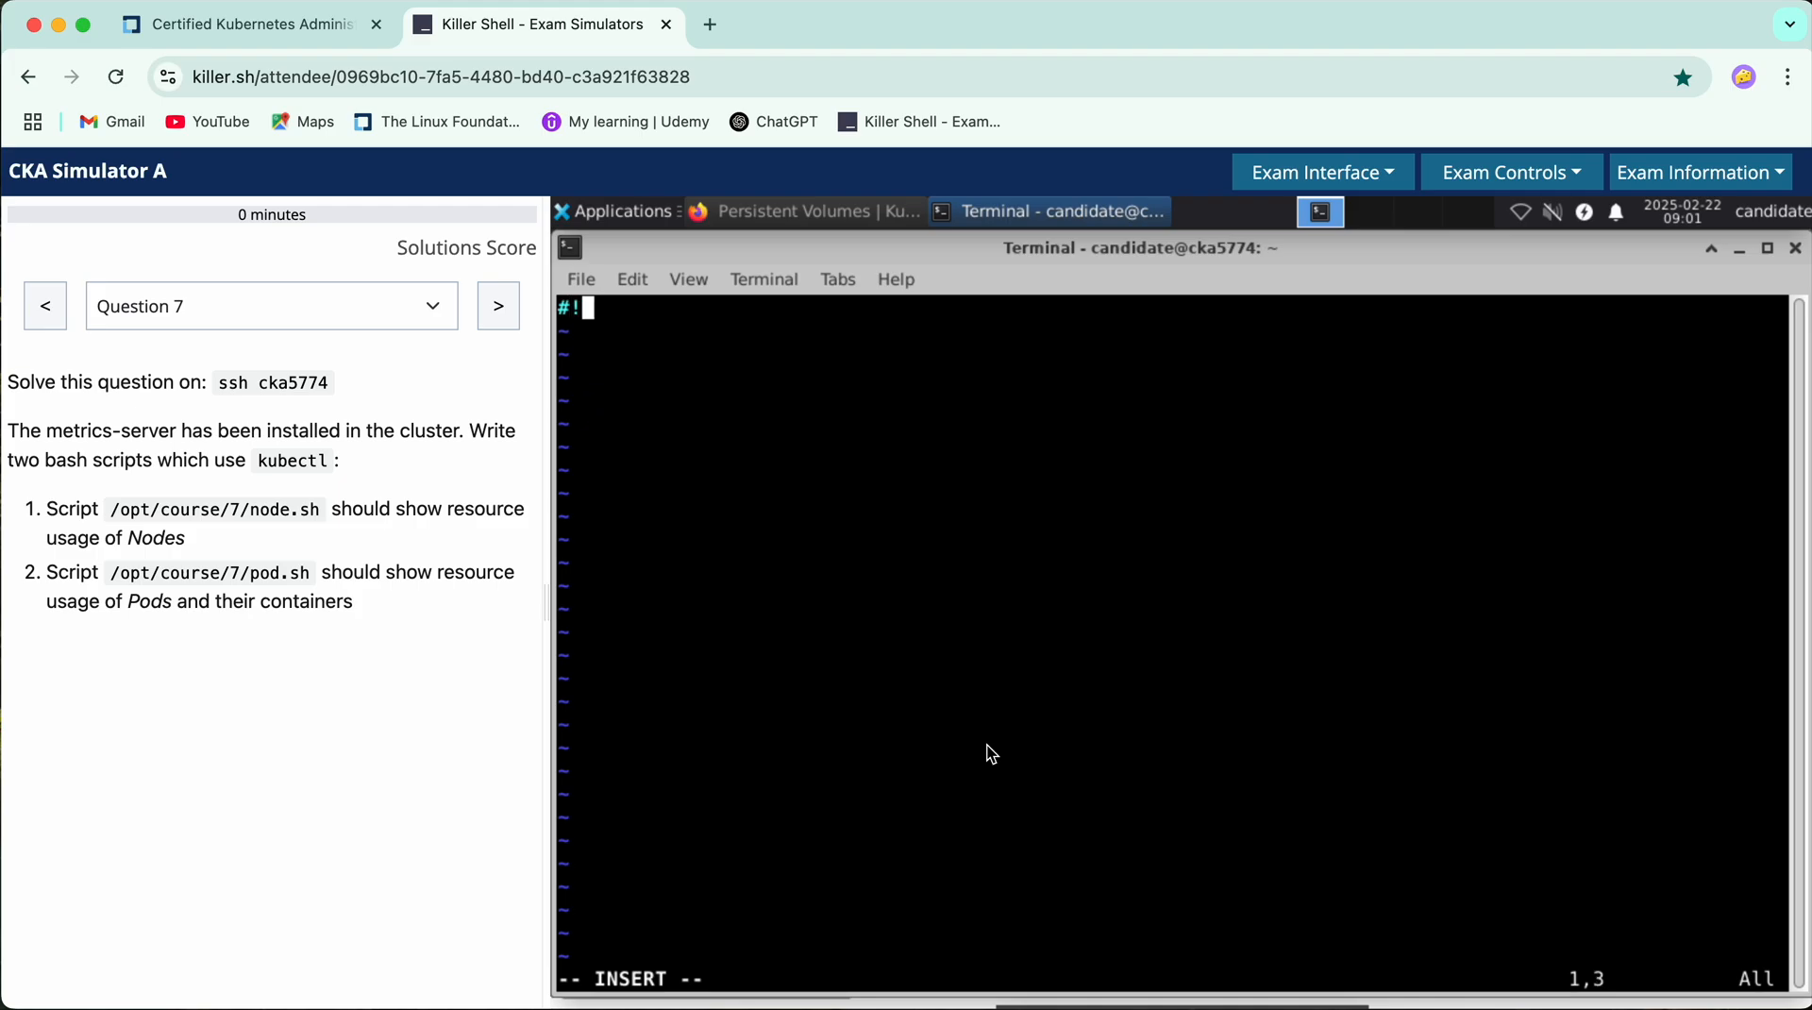
type("/bin/bash")
type("kubectl")
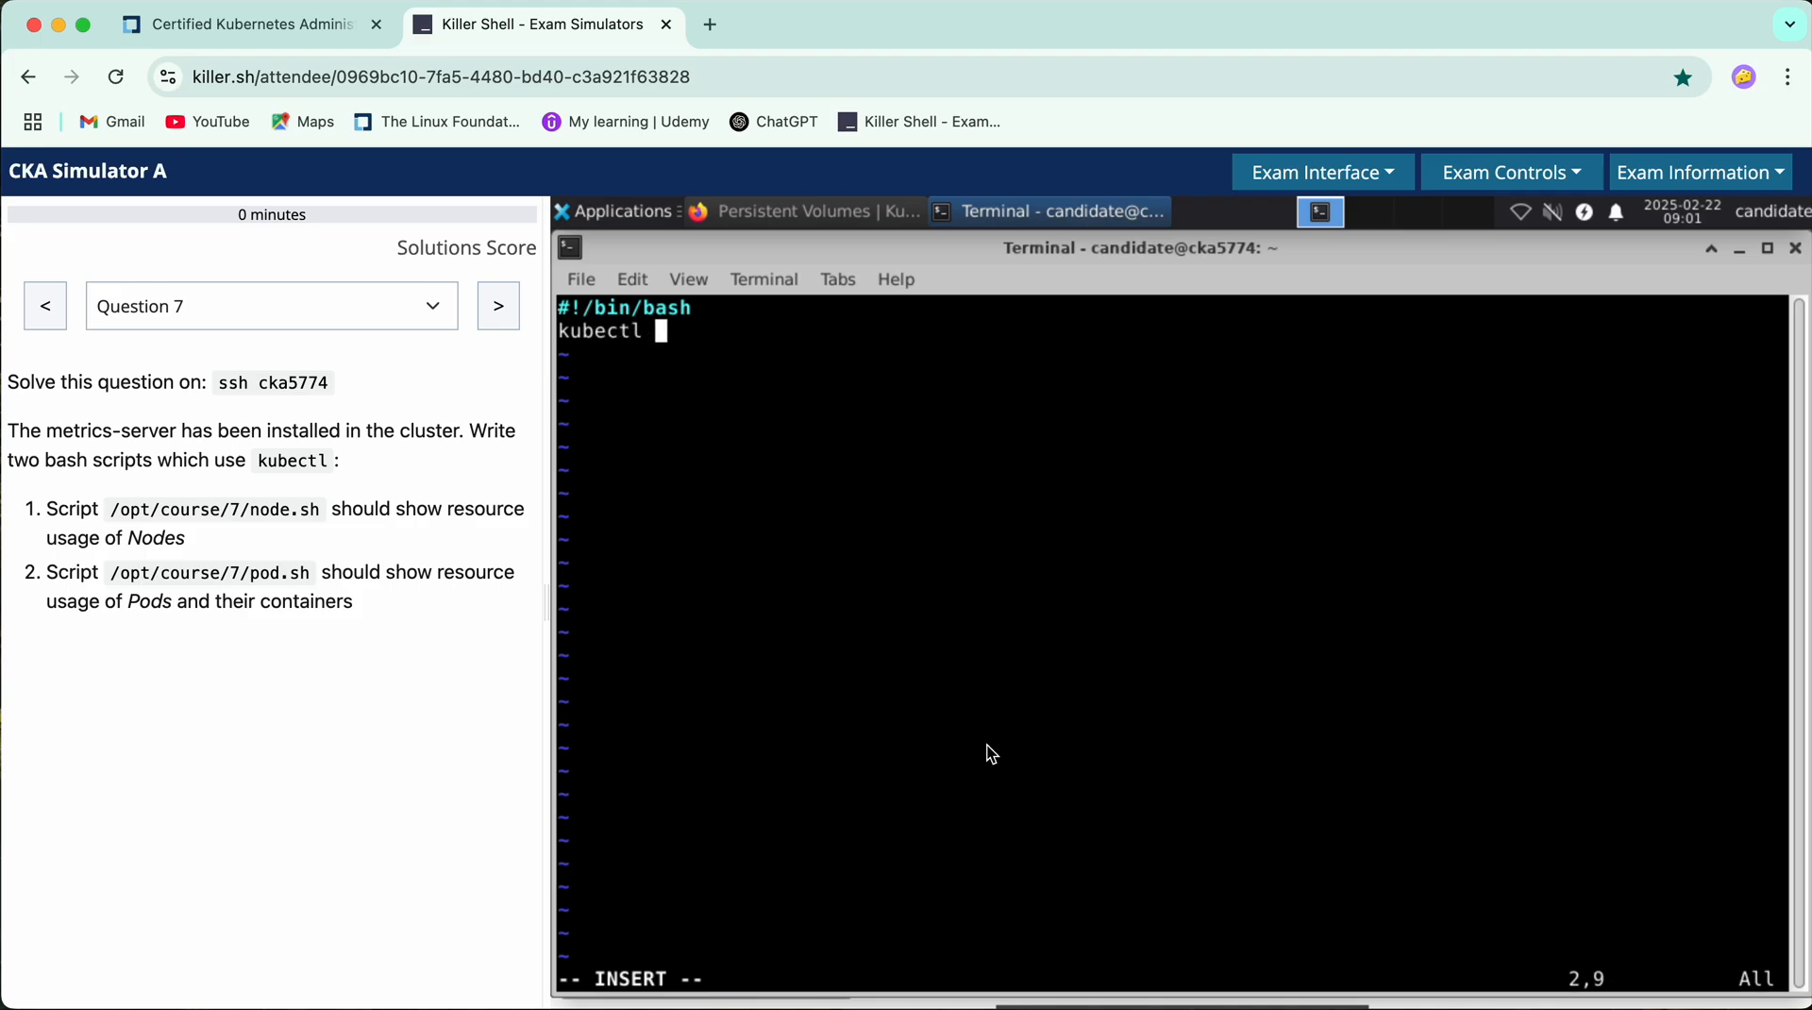
type("top node")
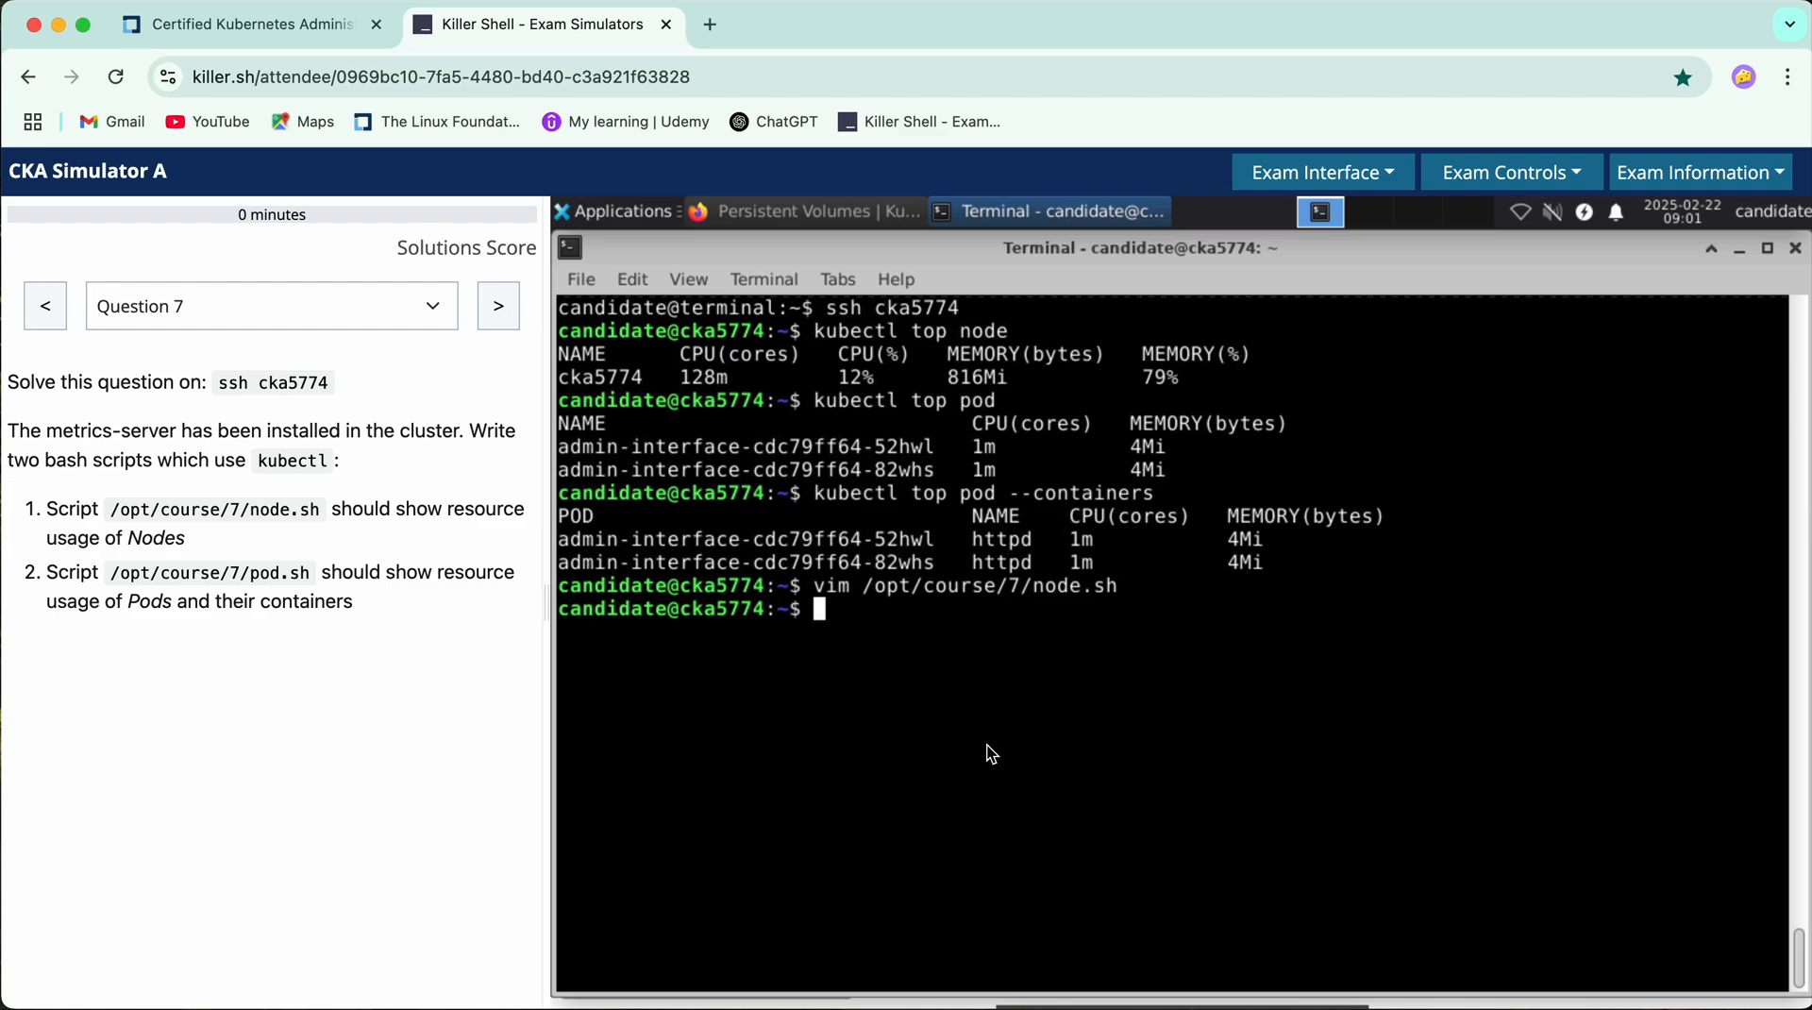
Display /opt/course/7/node.sh with cat to confirm its contents
type("c")
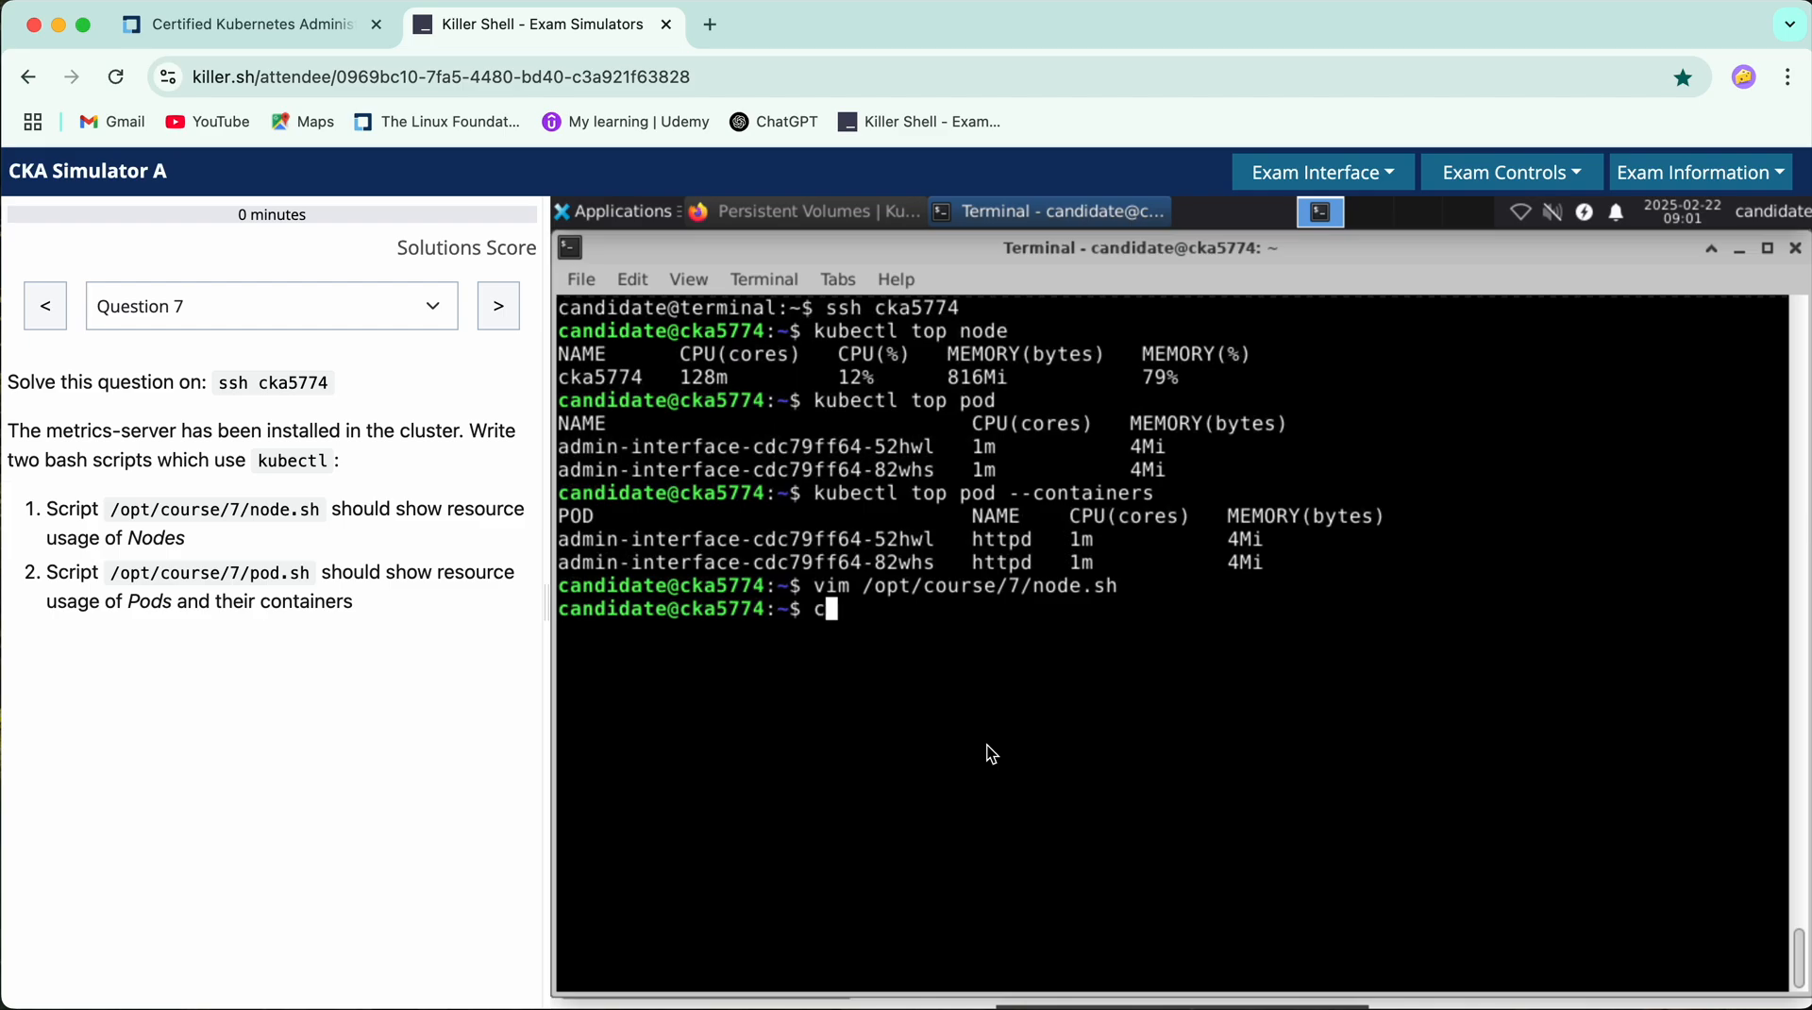
type("at /opt/course/7/node.sh")
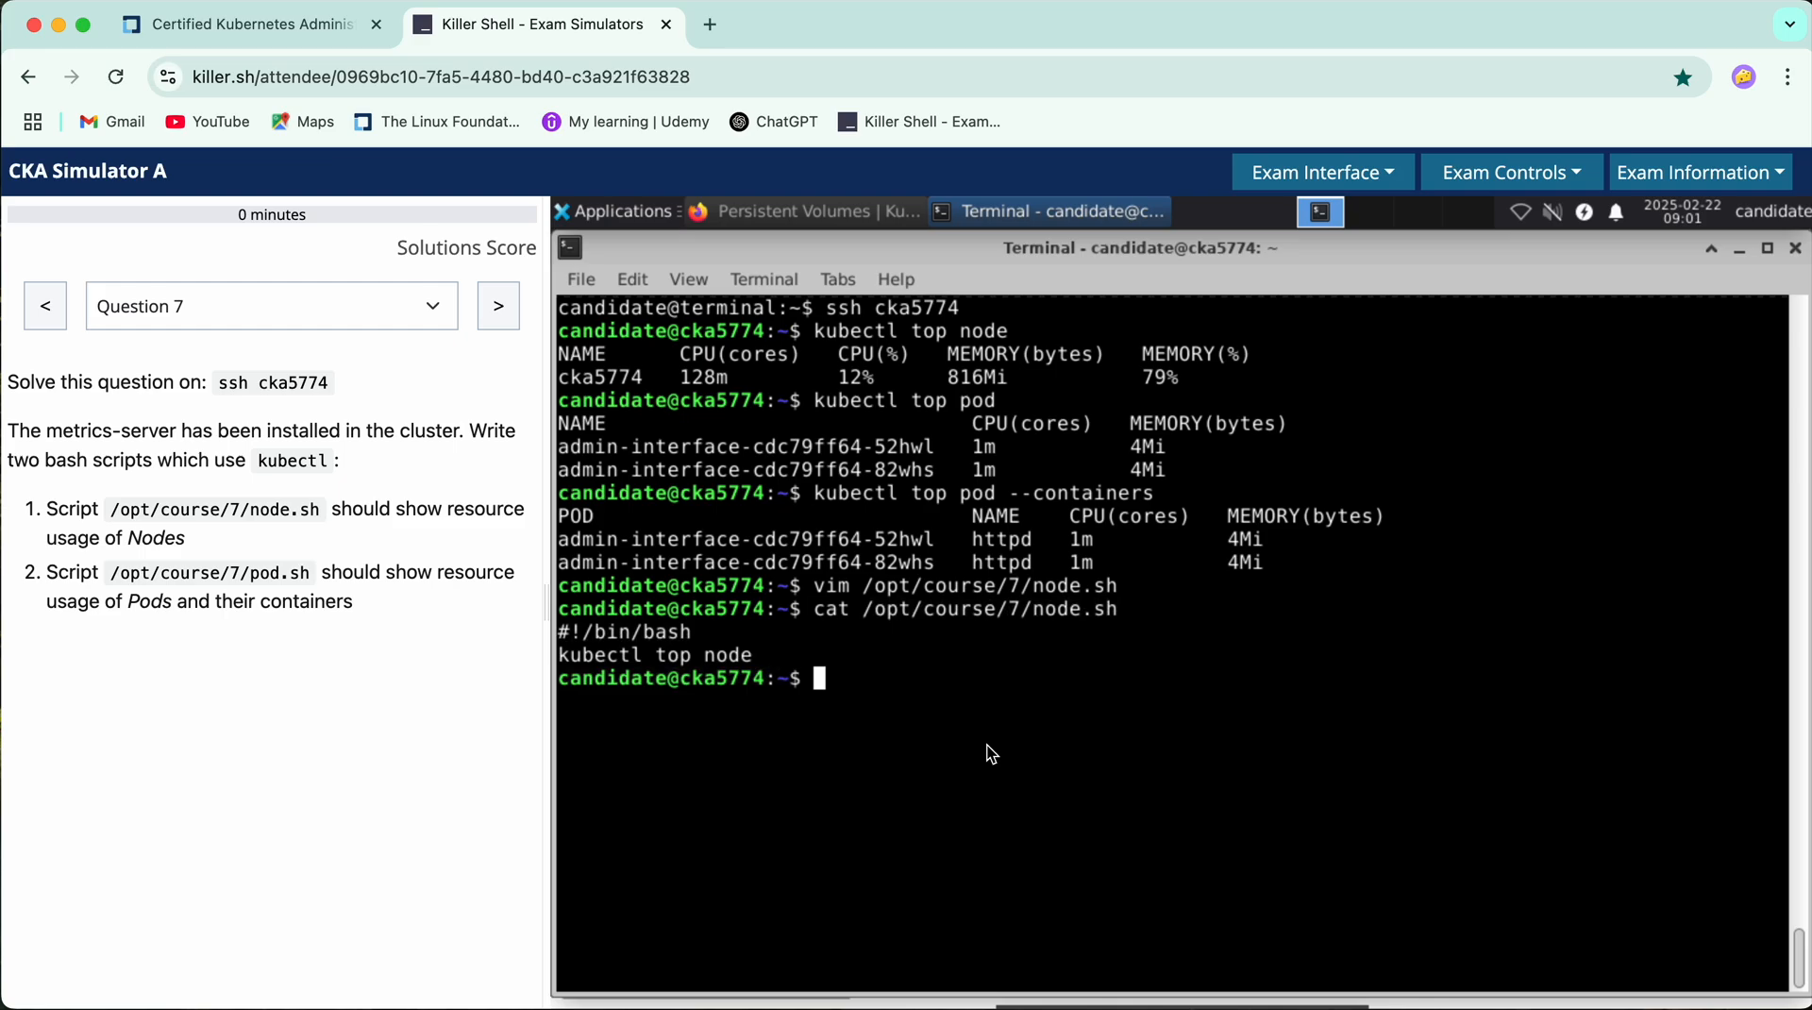
Start /opt/course/7/pod.sh in vim with the '#!/bin/bash' shebang
type("vim")
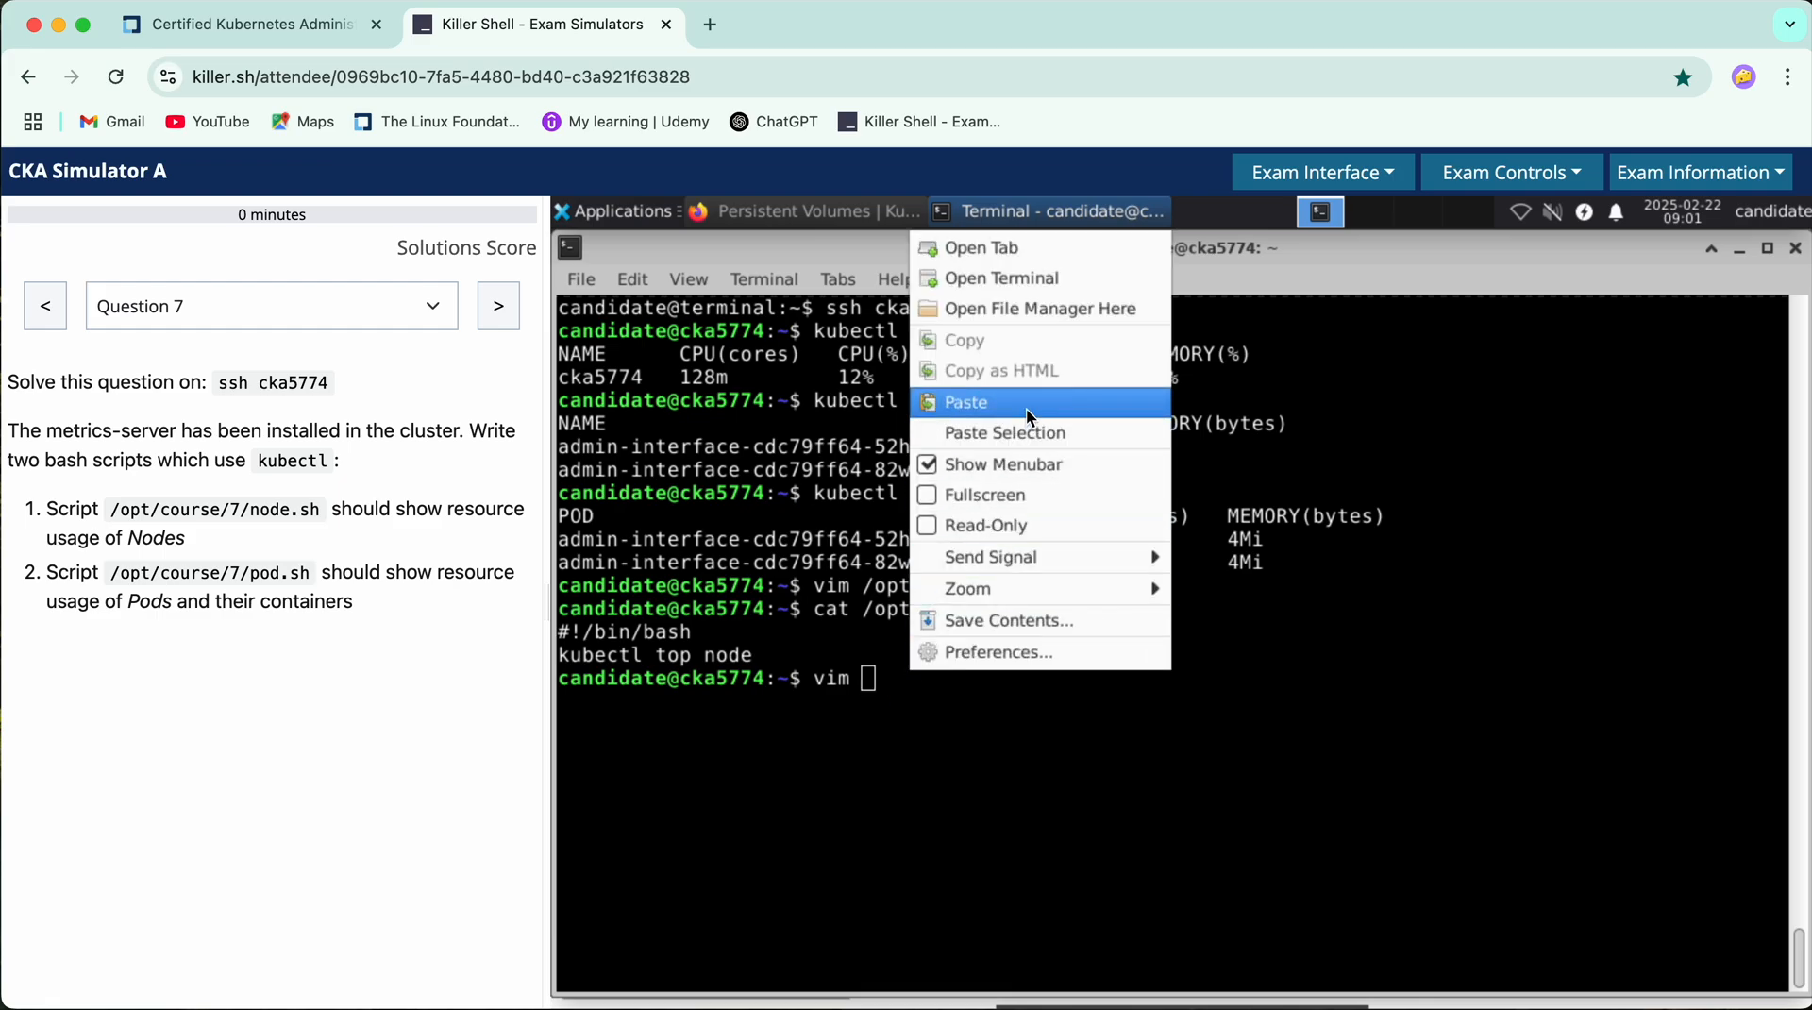
left_click(964, 402)
type("#")
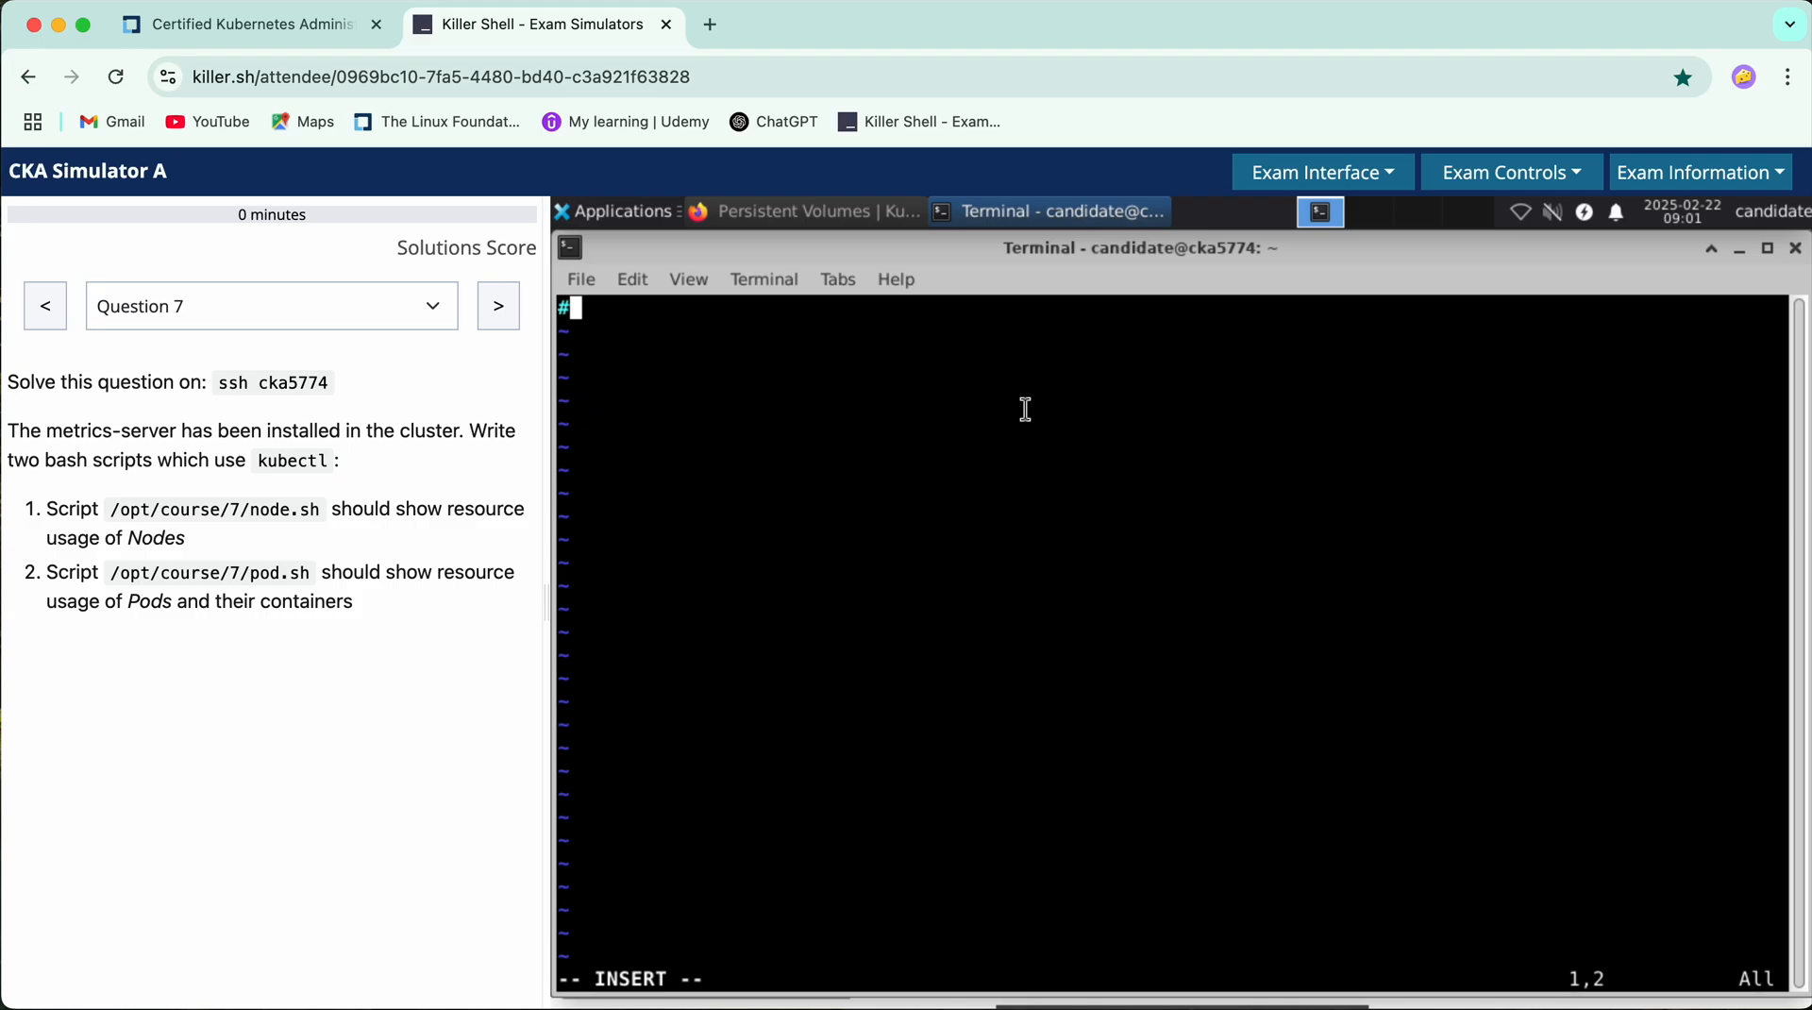
type("!/b")
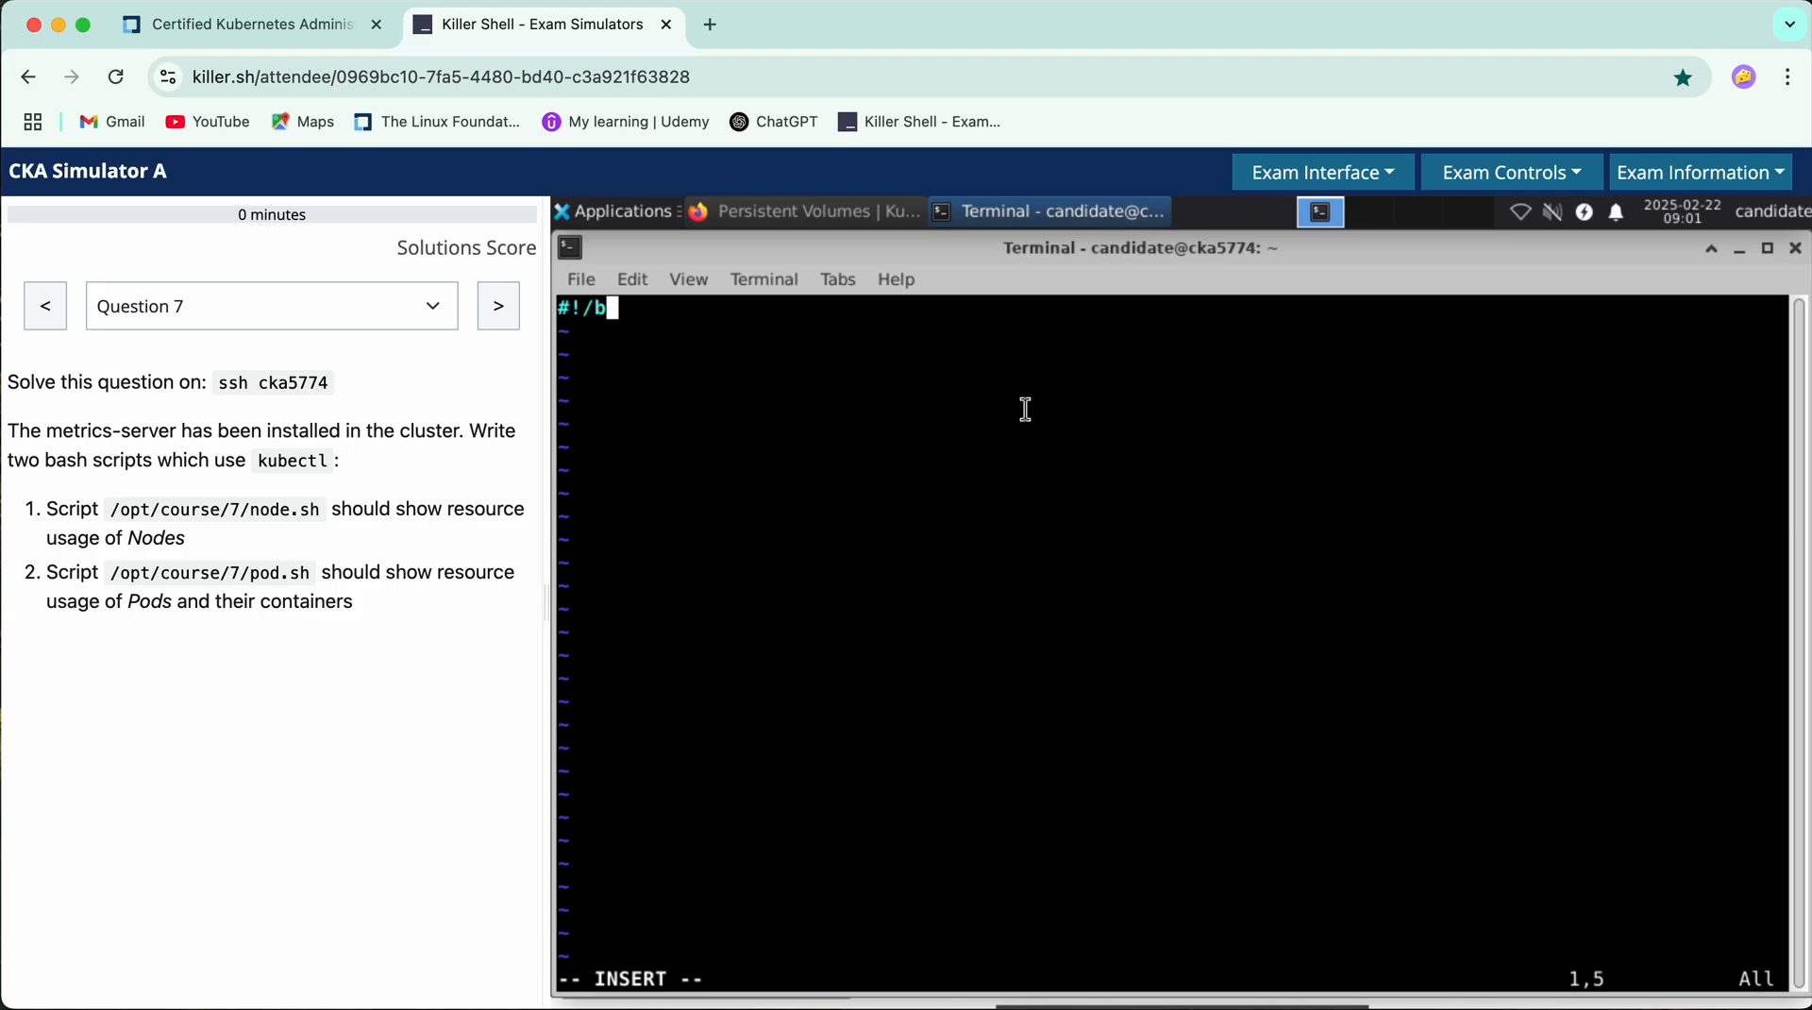
type("in/bash")
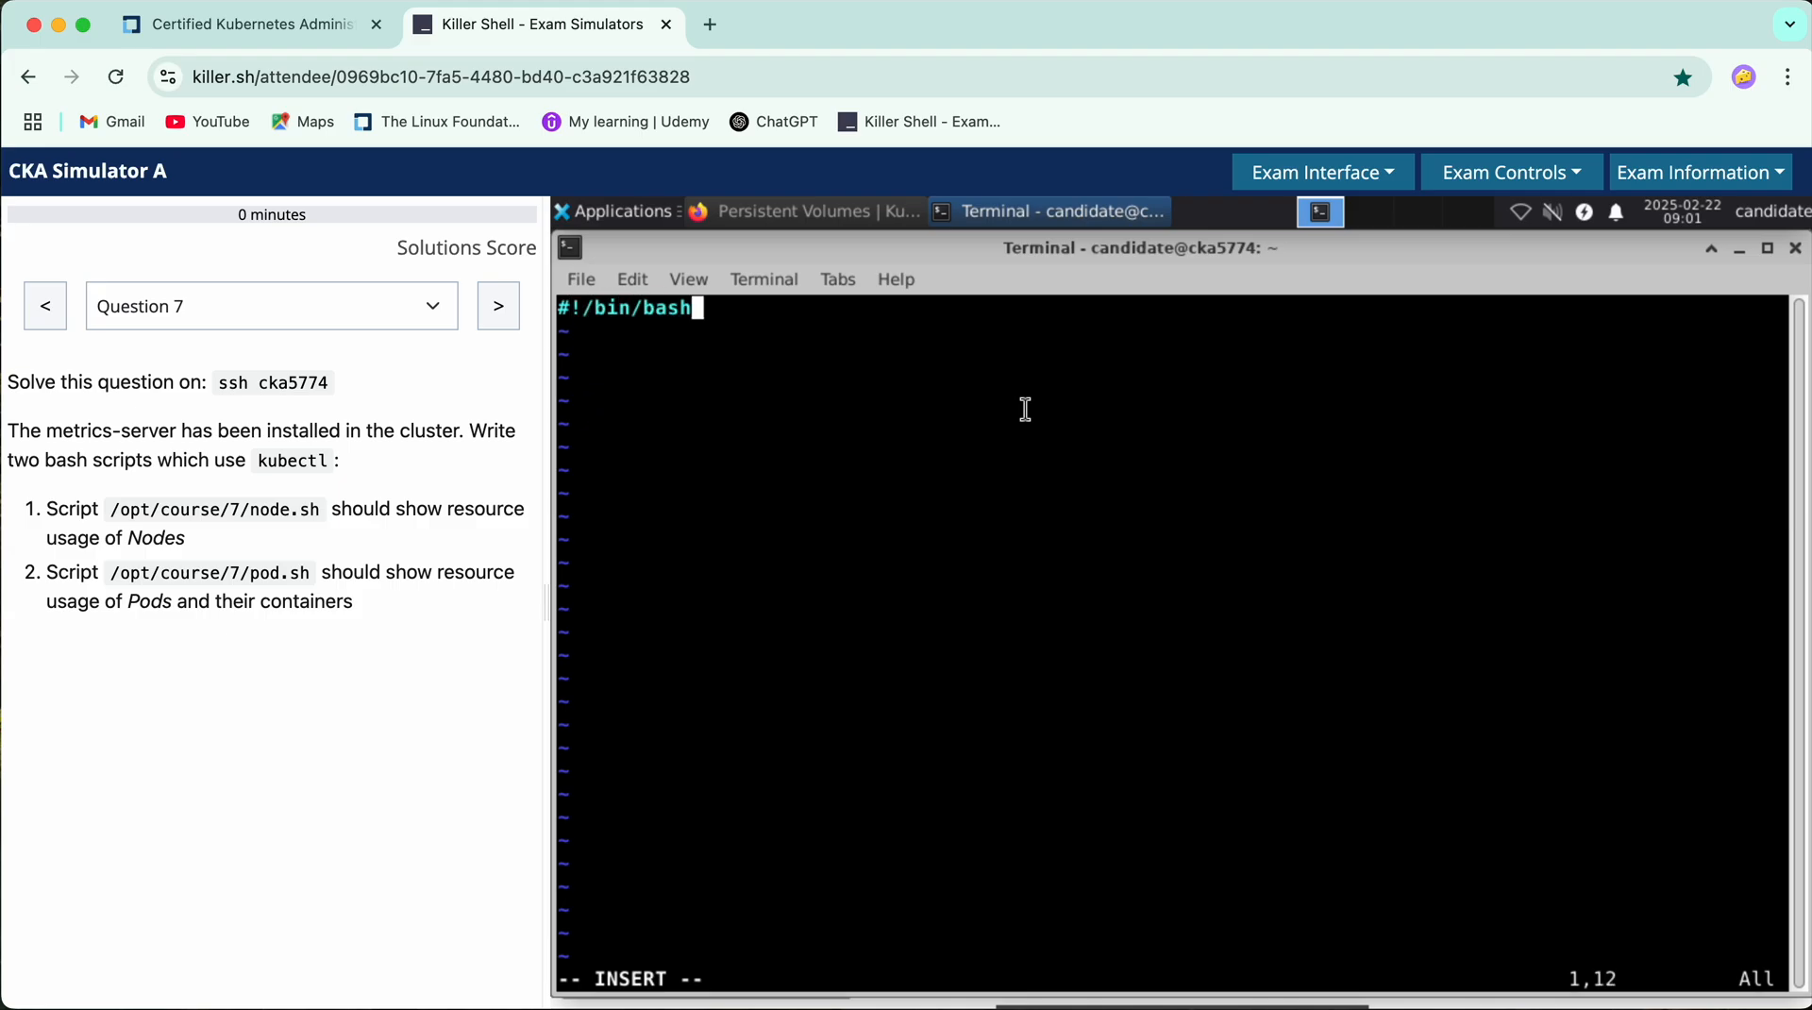
Add 'kubectl top pod --containers' to pod.sh, save it and confirm with cat
type("kubectl")
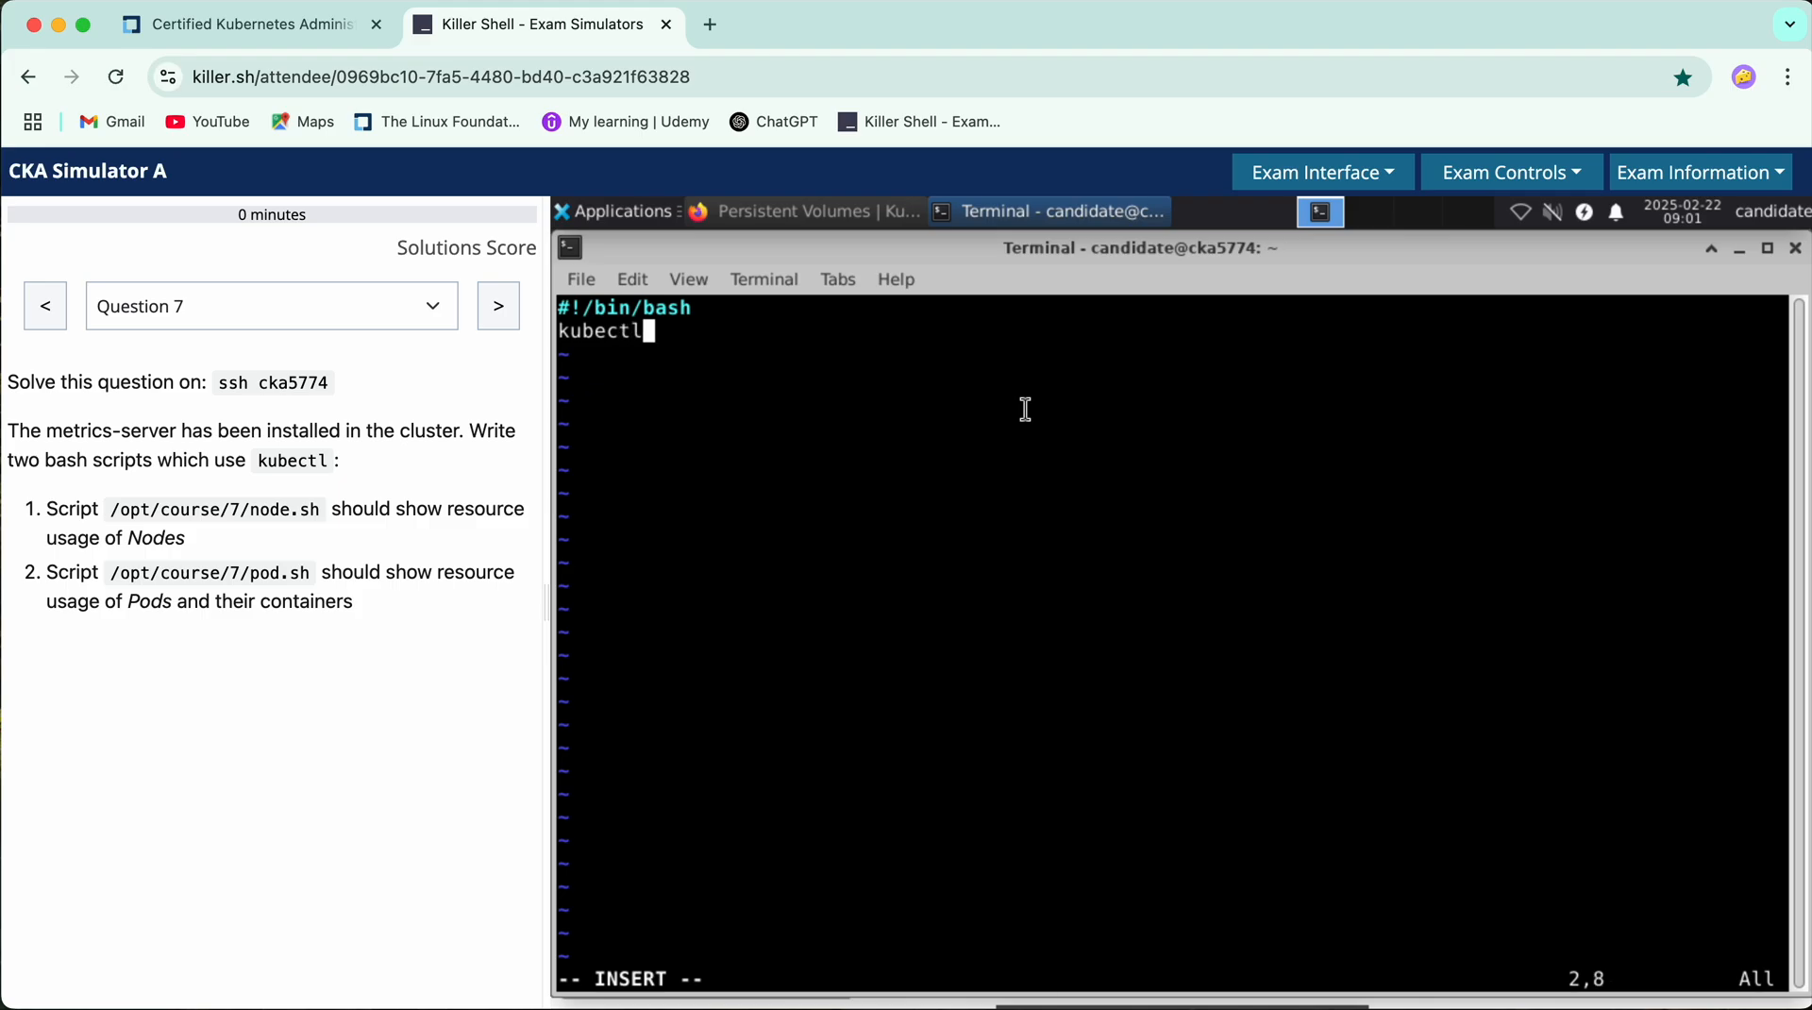
type("get po")
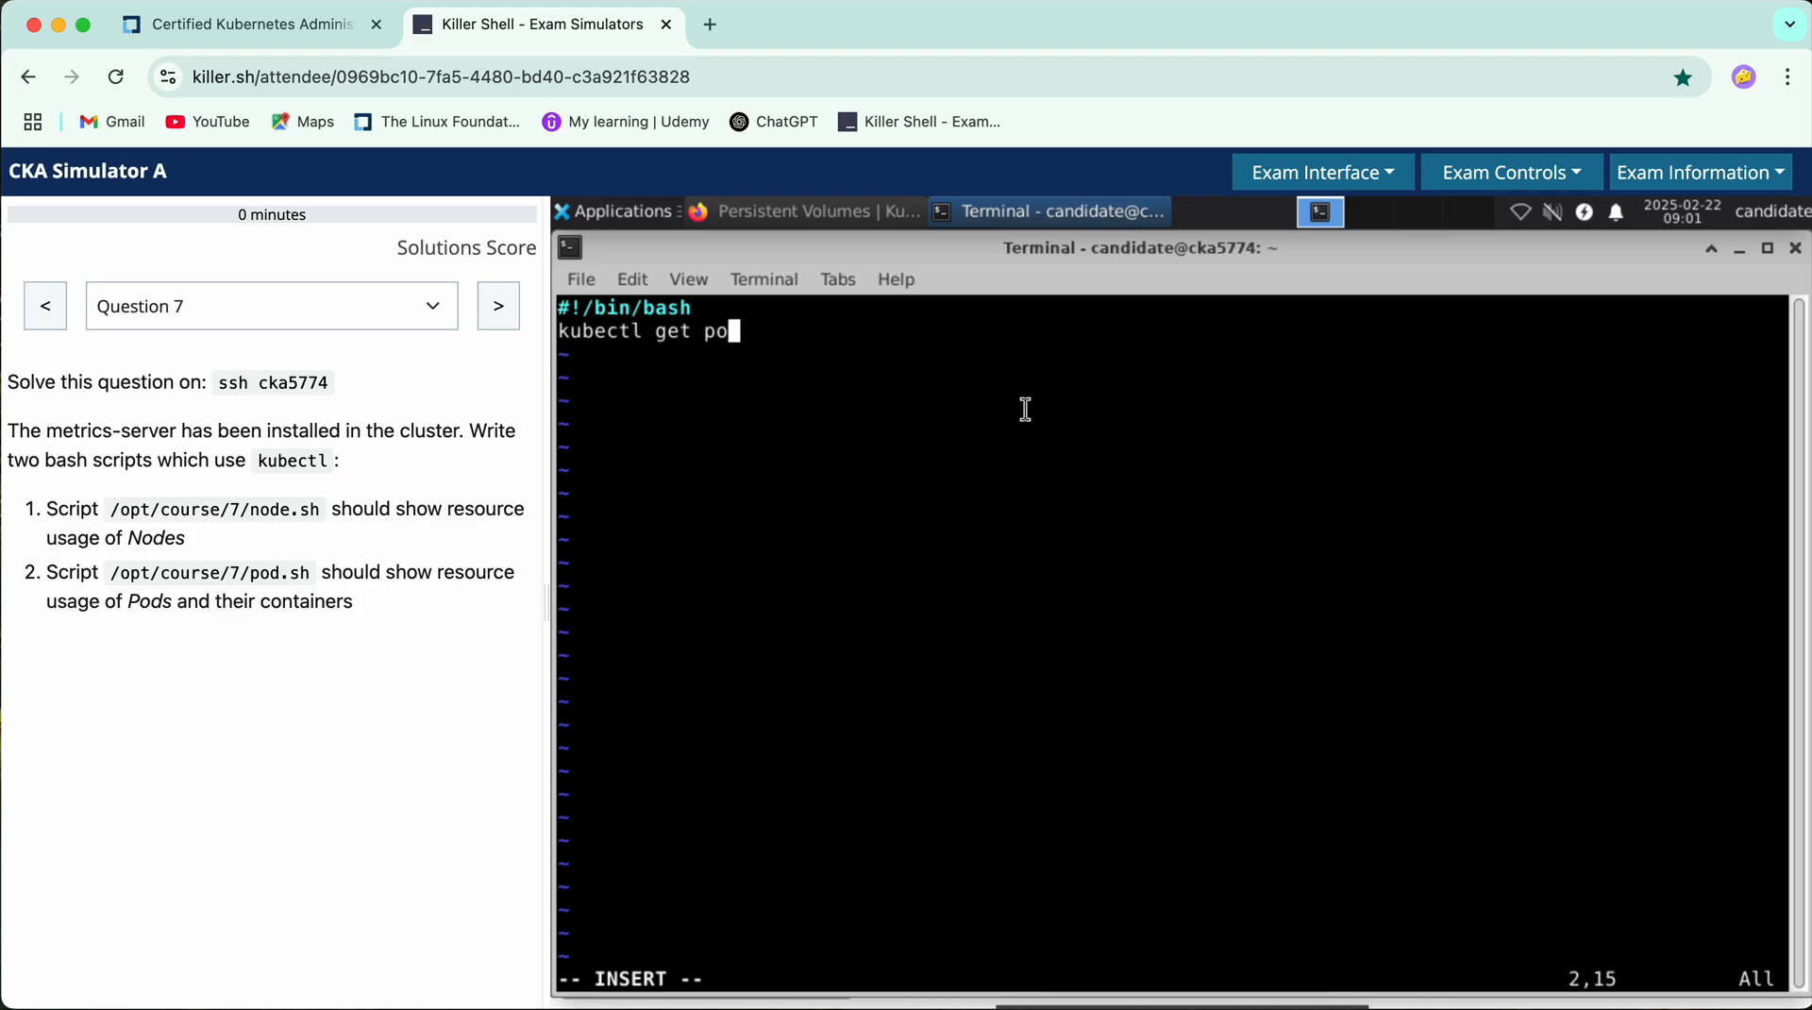
type("ds")
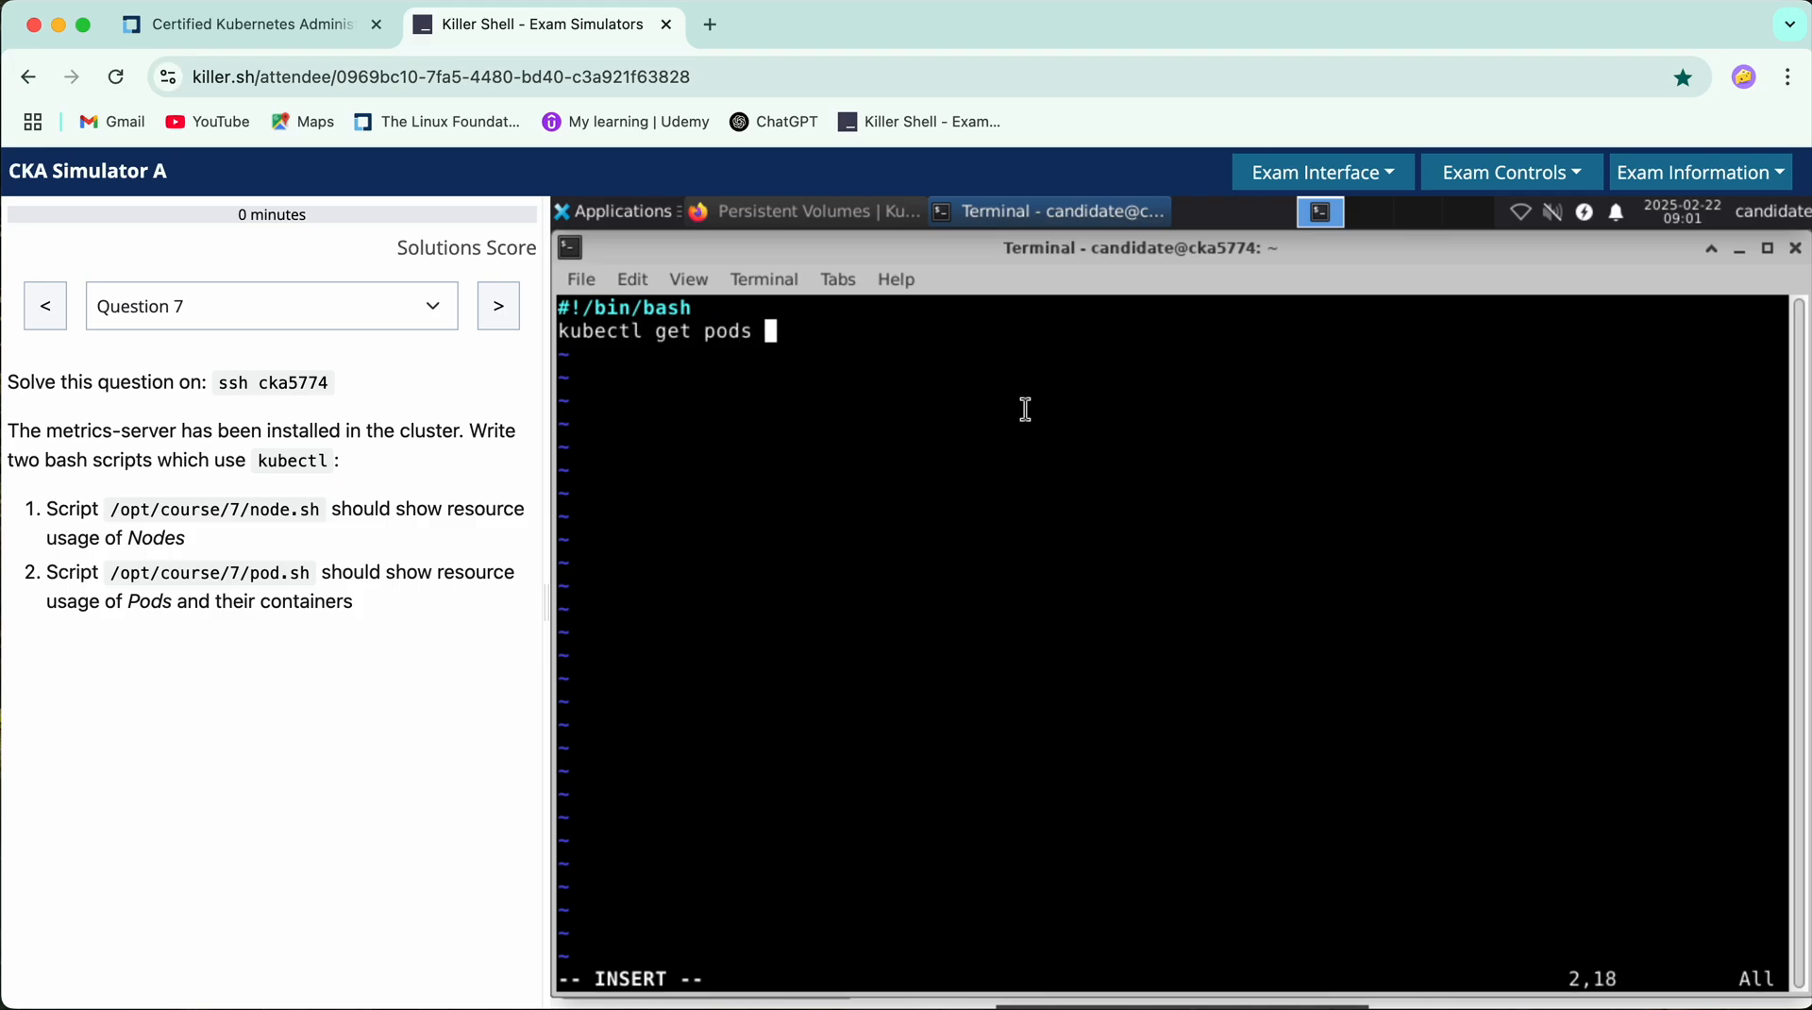
type("top")
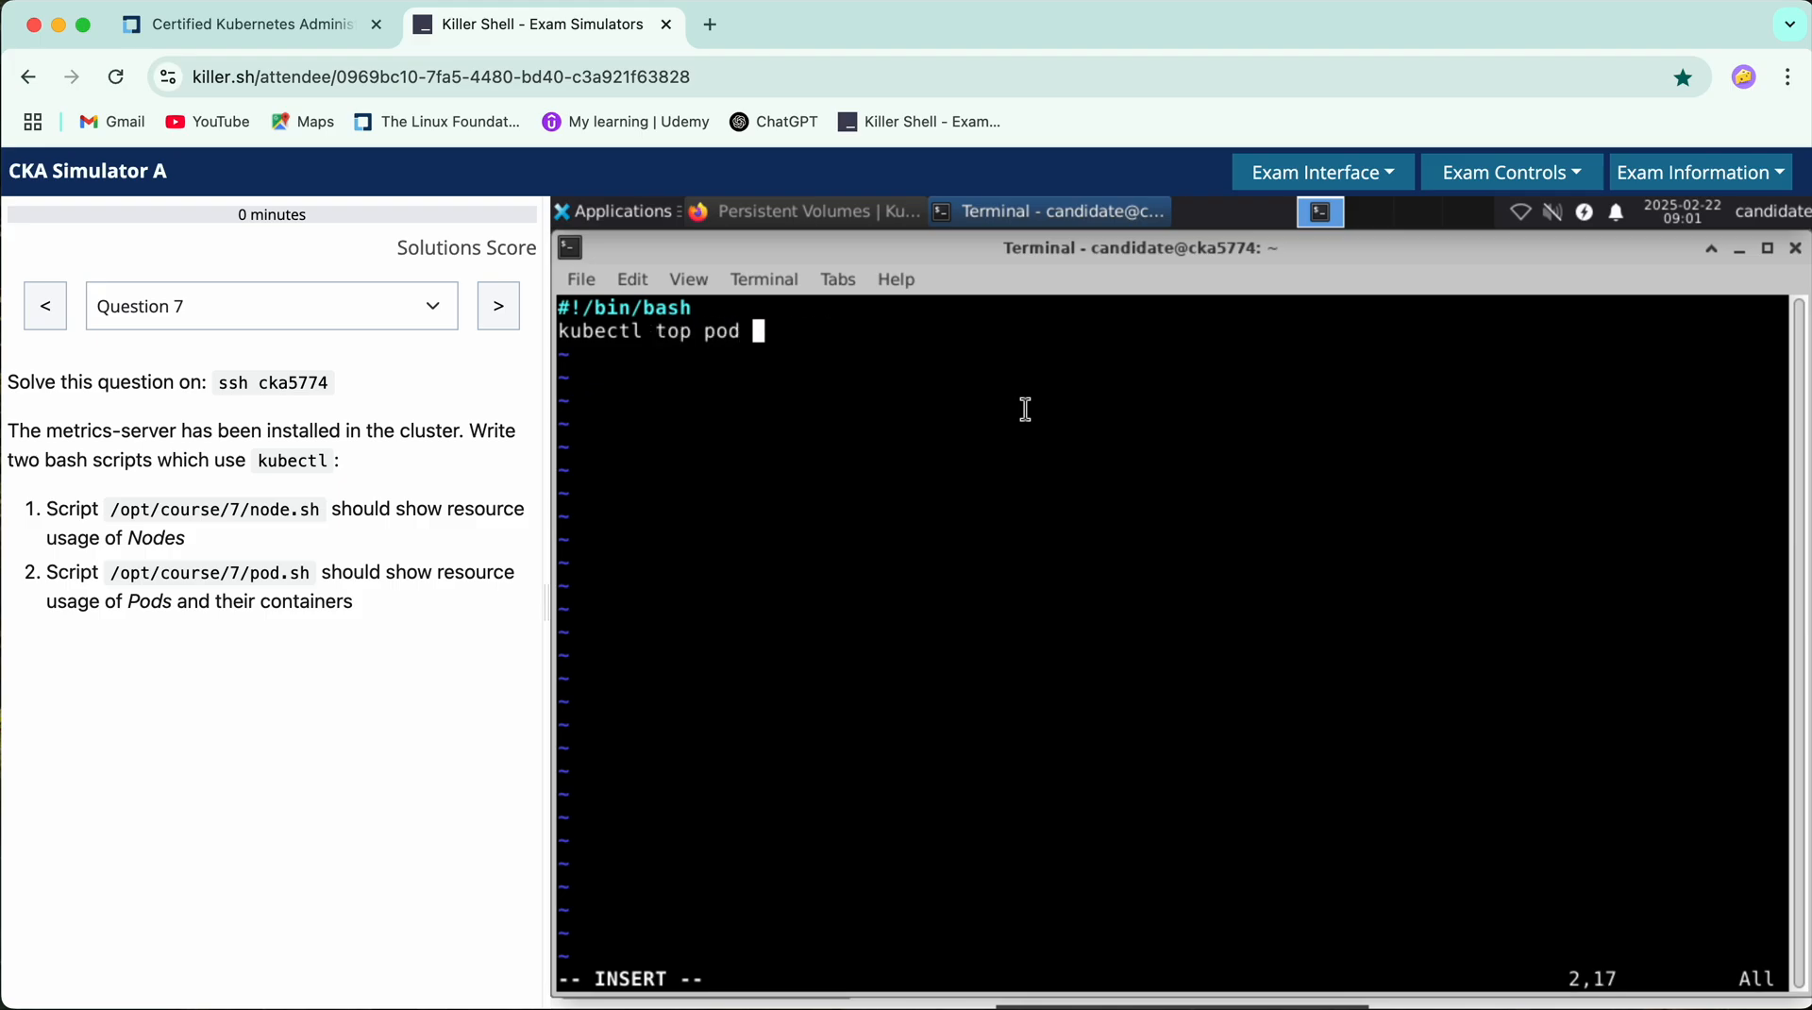
type("--container")
type("cat /opt/course/7/pod.sh")
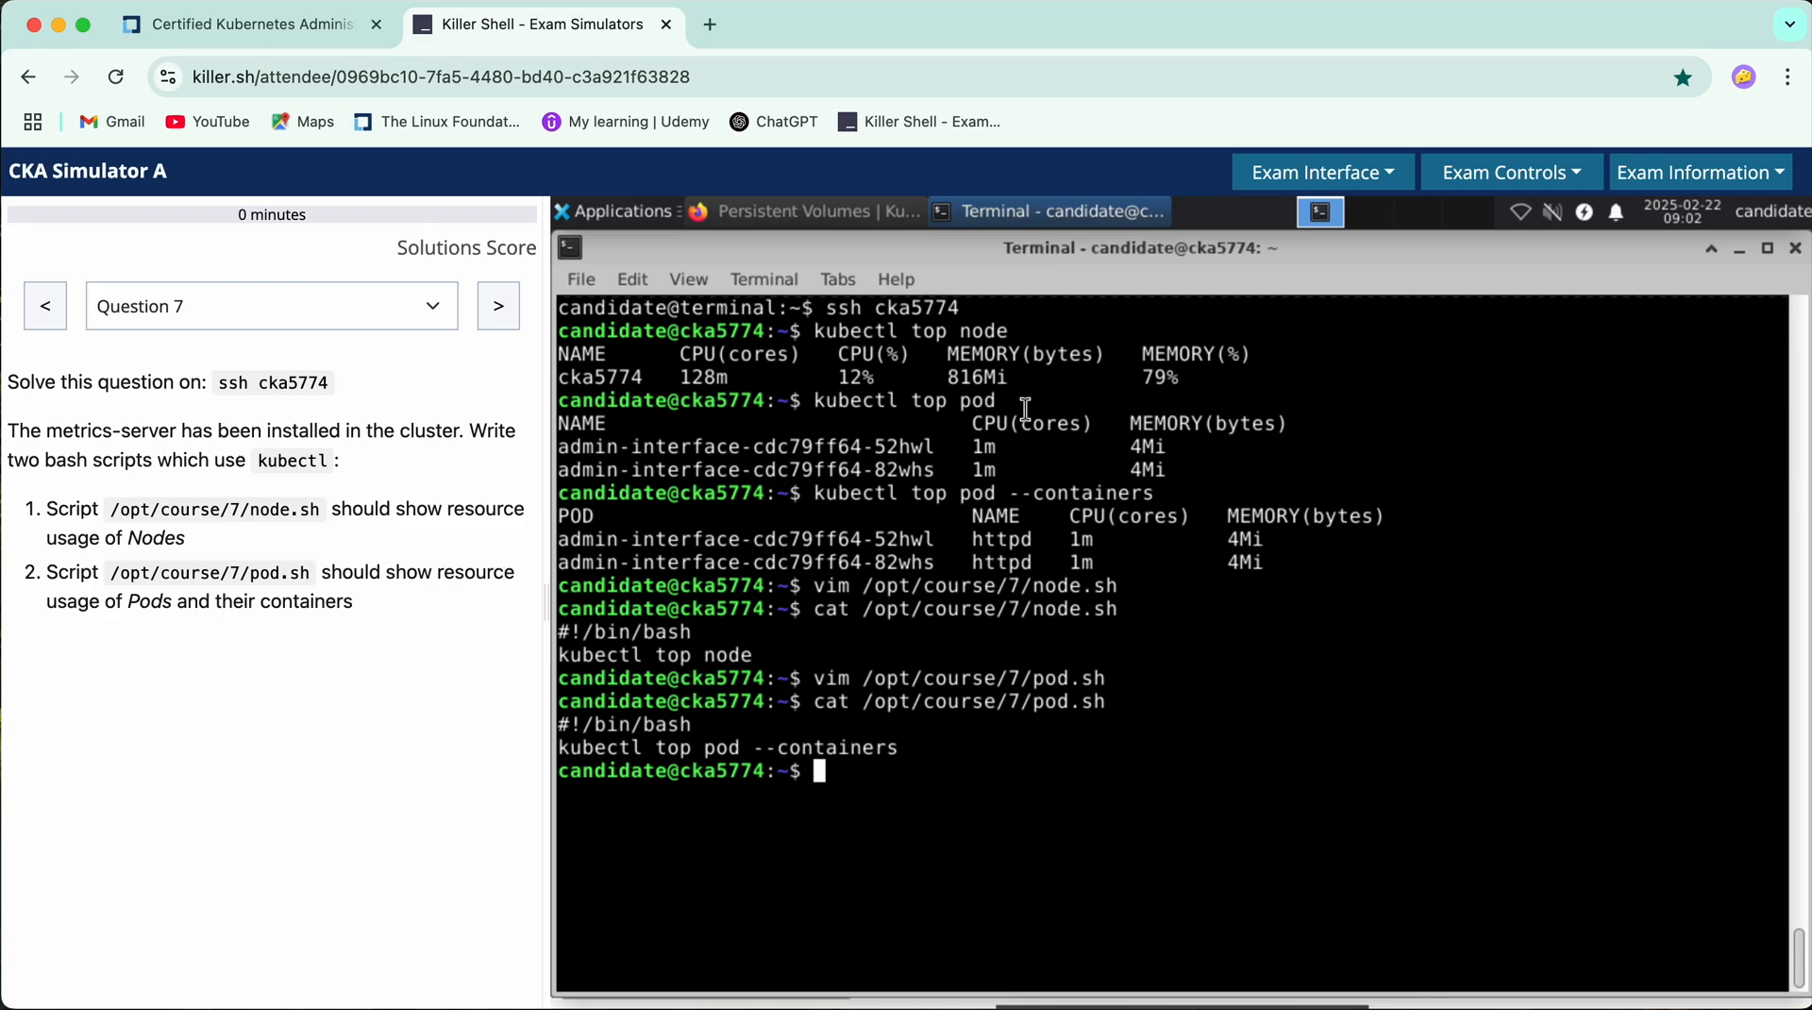
Switch to Question 8 and exit the ssh session back to the base terminal
left_click(271, 306)
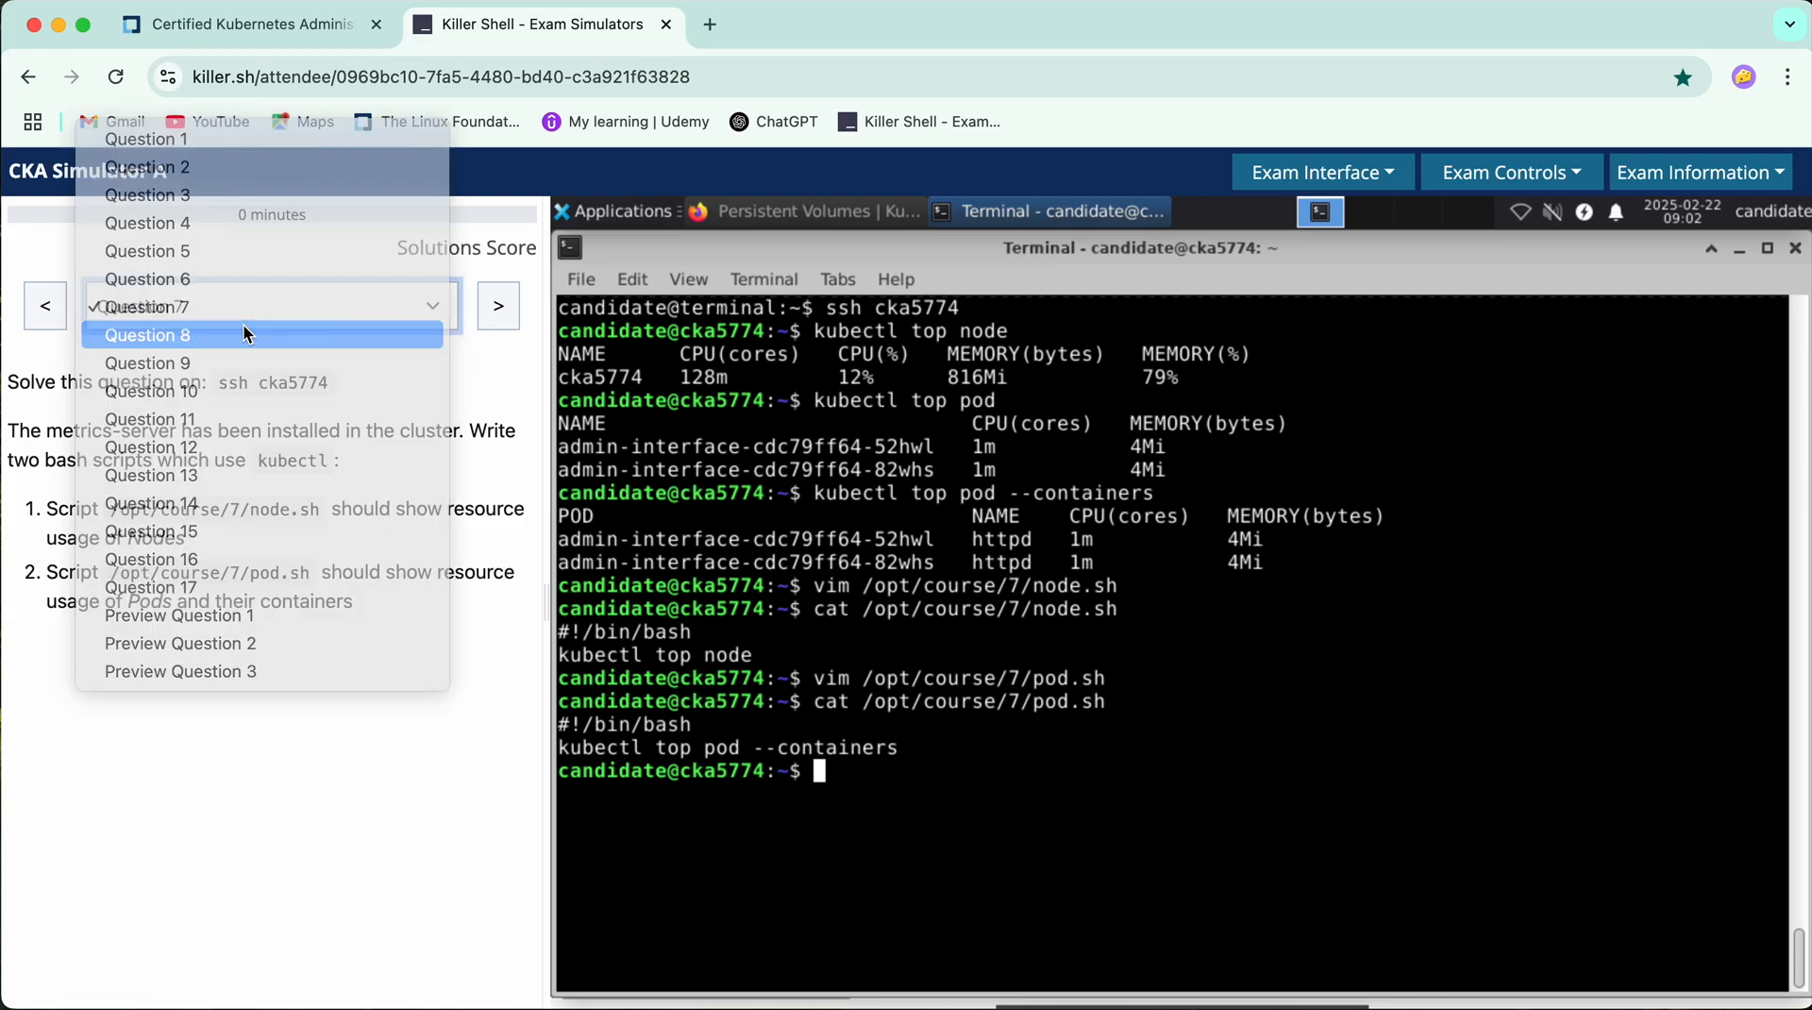
left_click(147, 336)
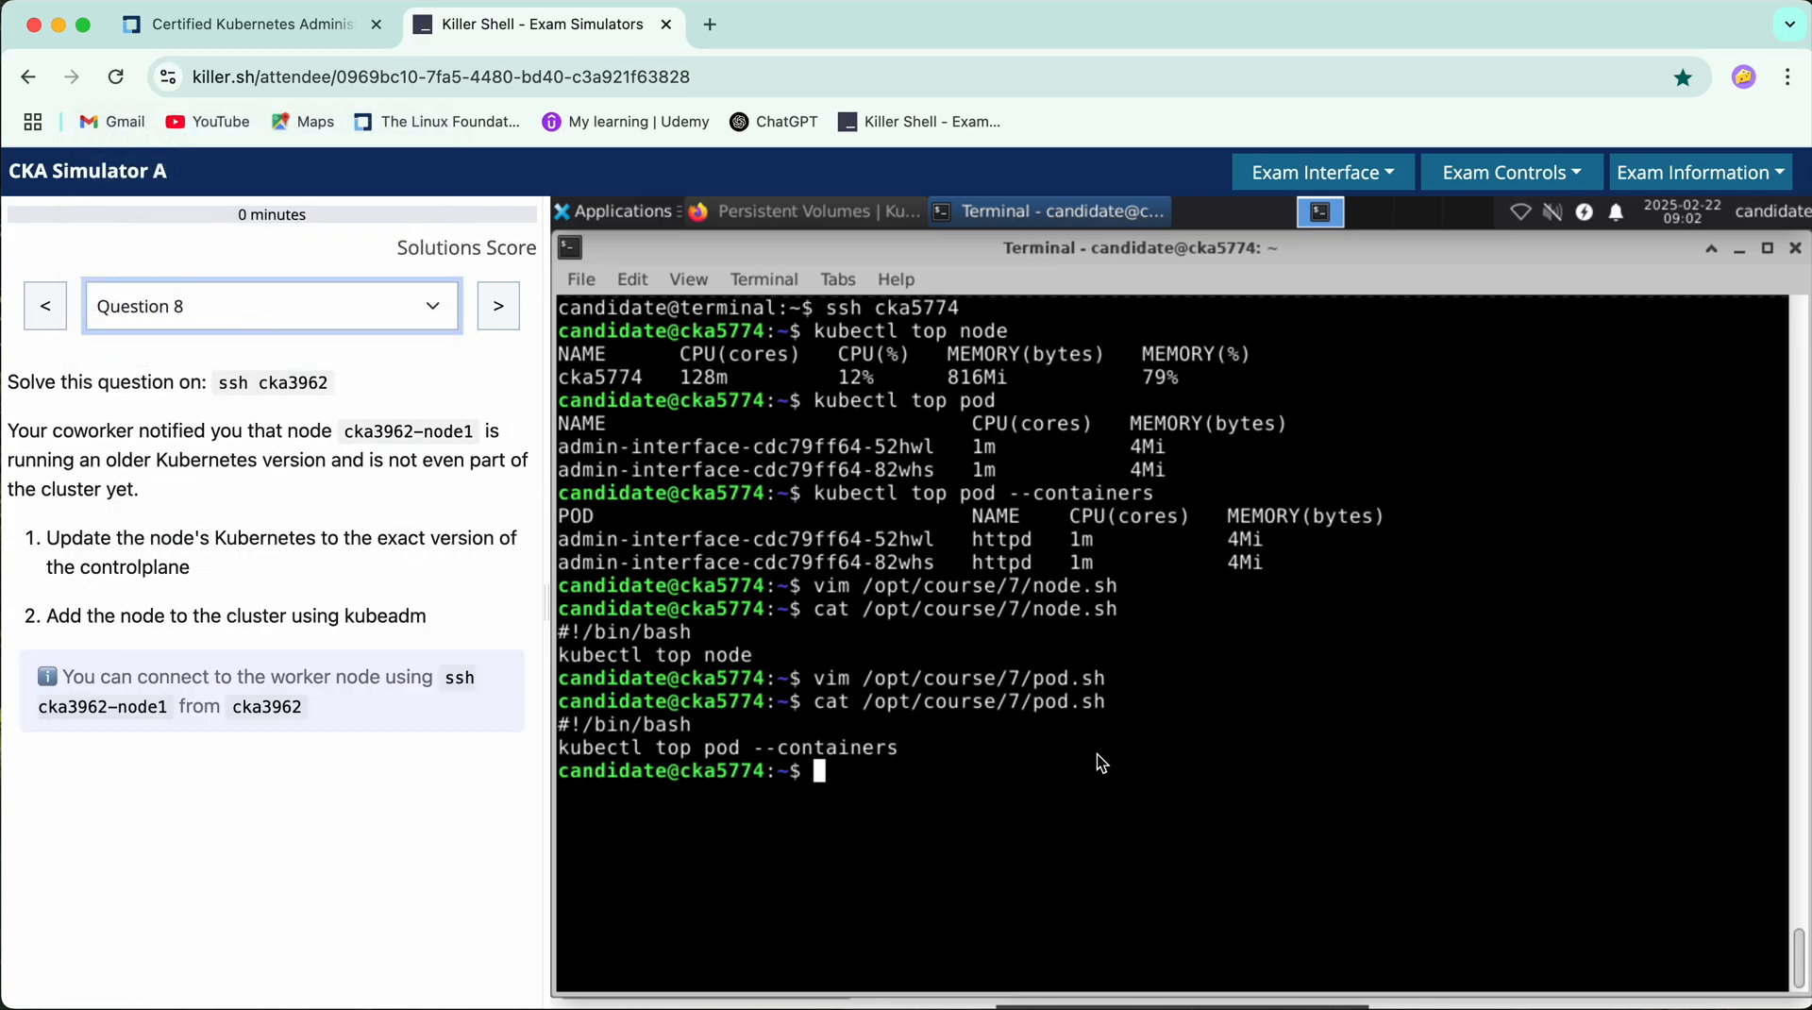
type("e")
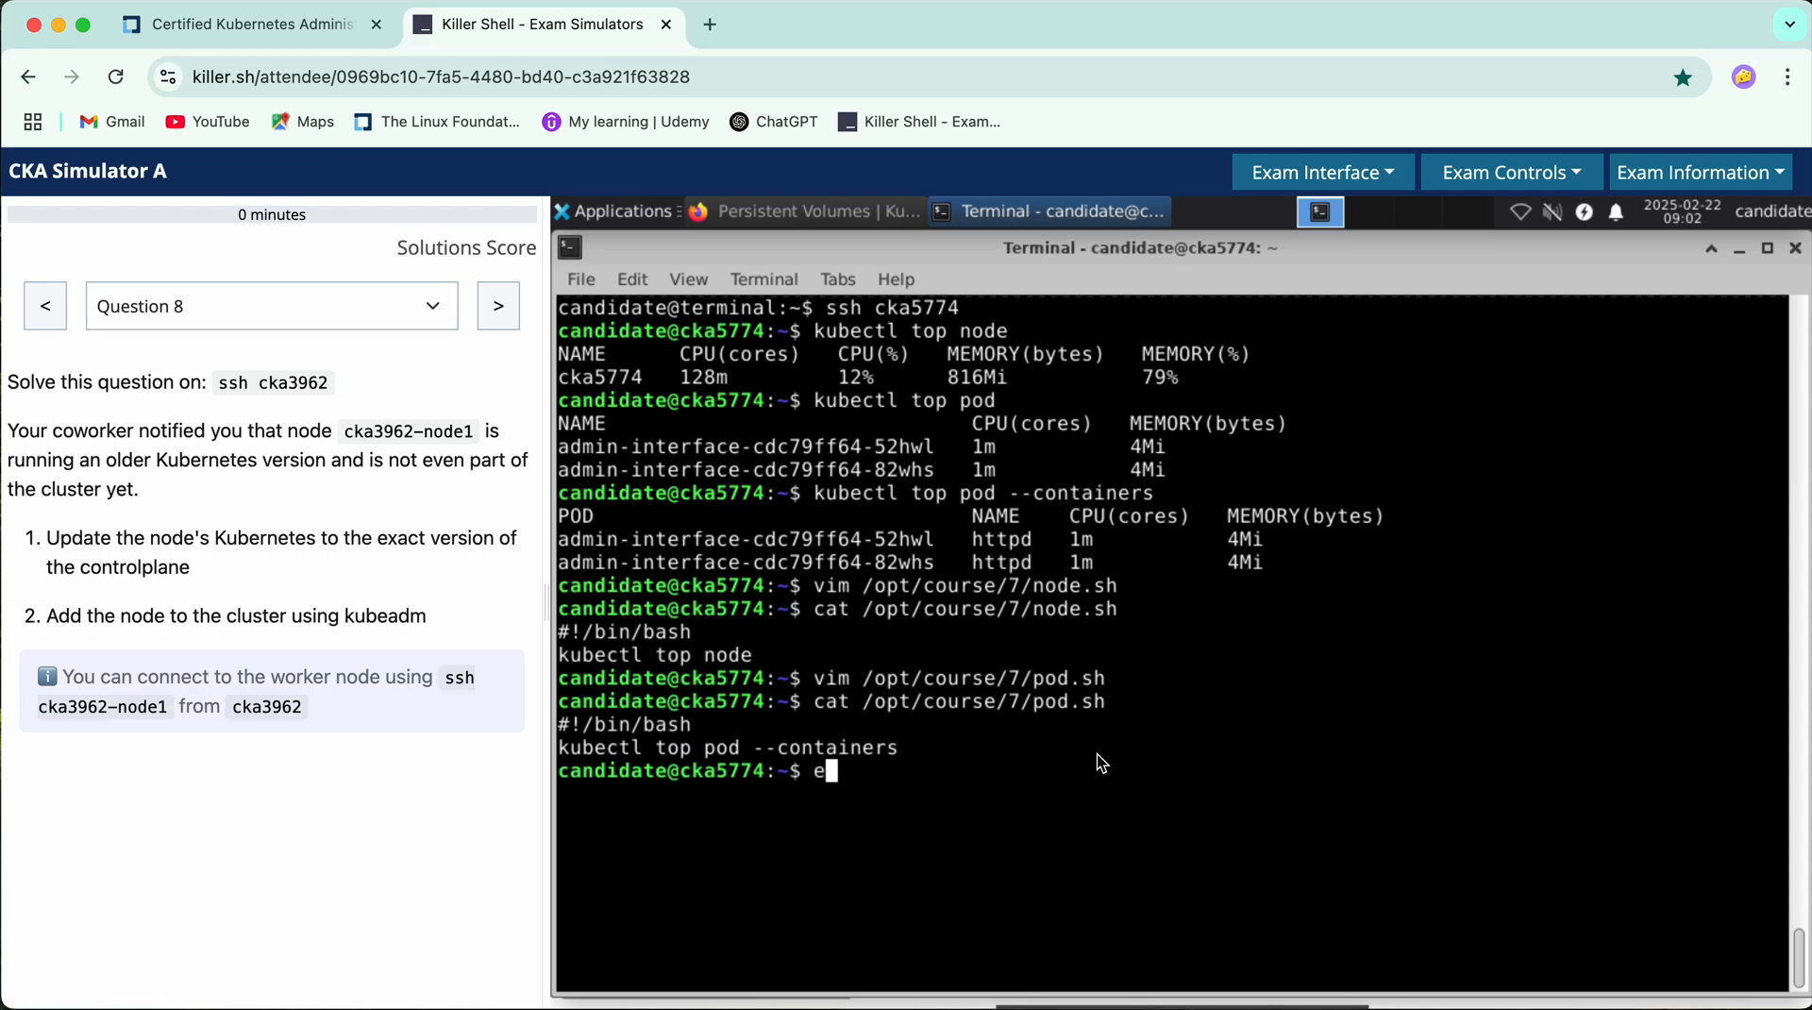
type("xit")
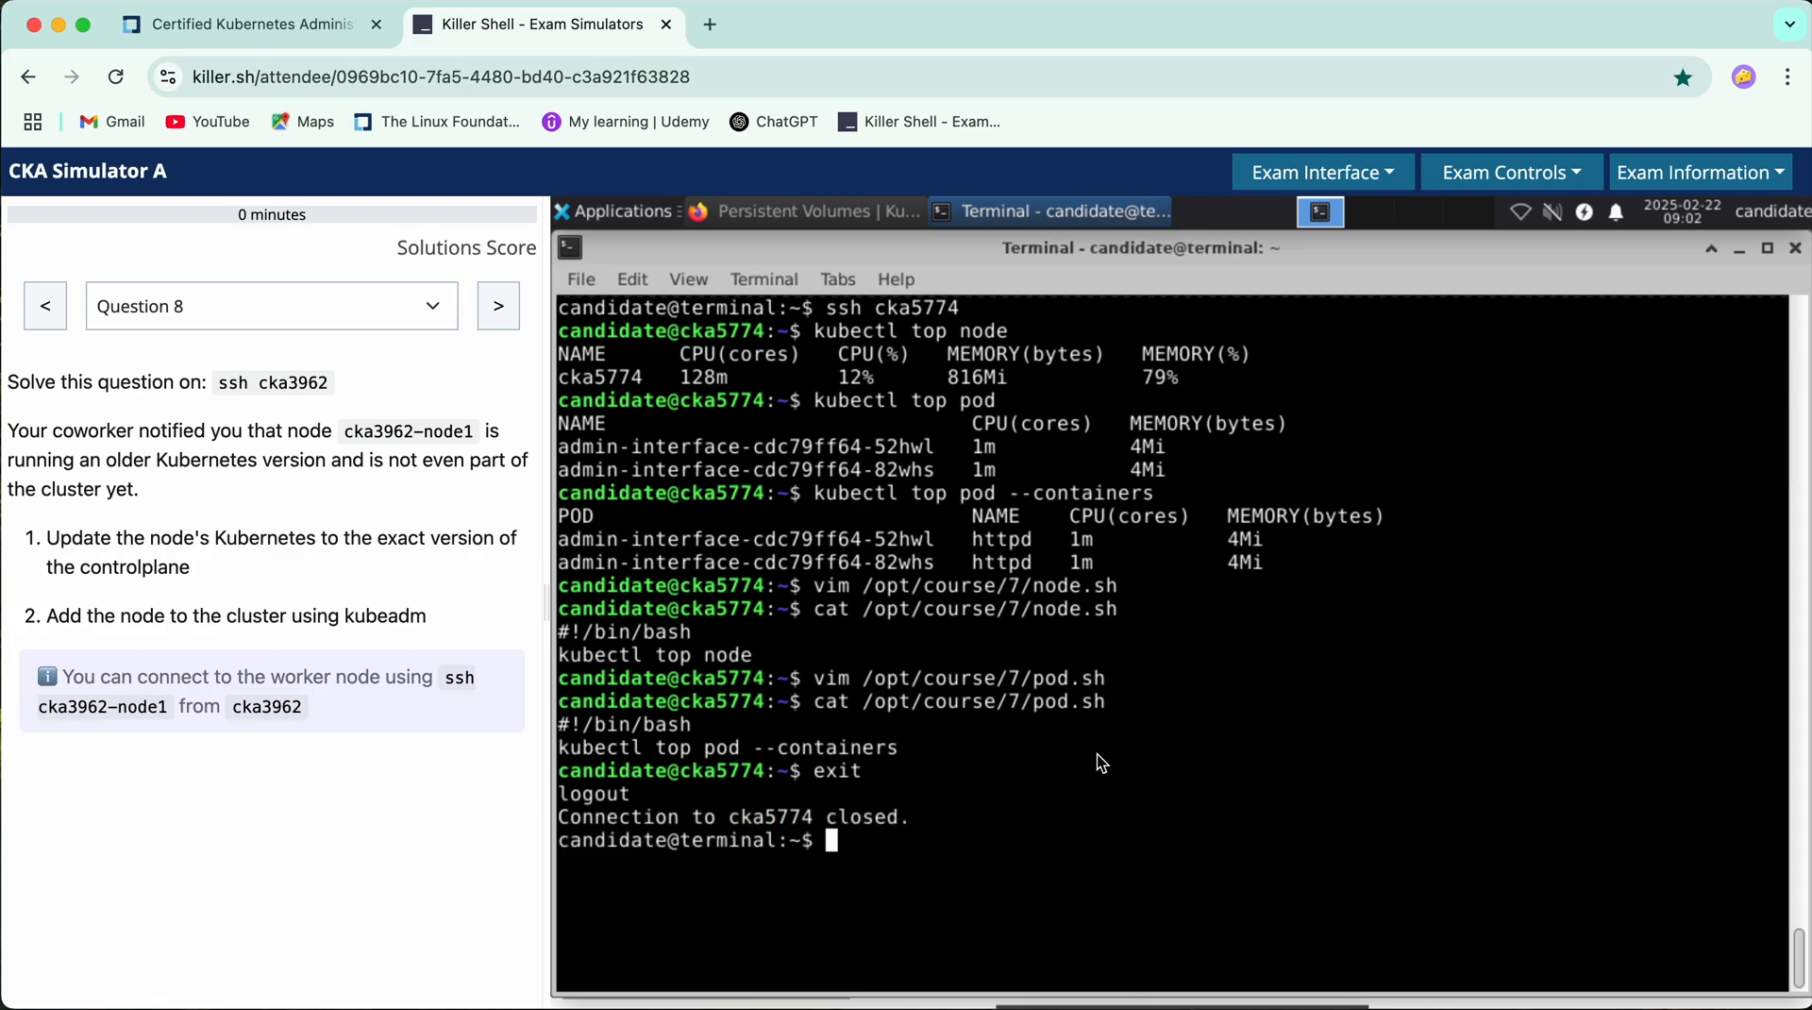